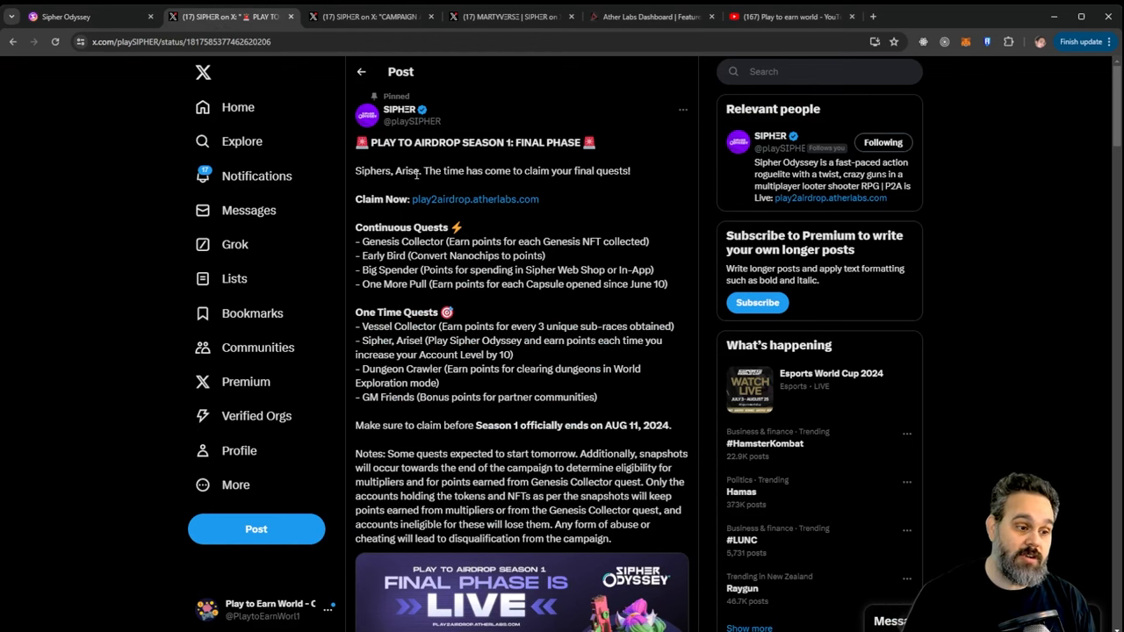
pyautogui.moveTo(653, 342)
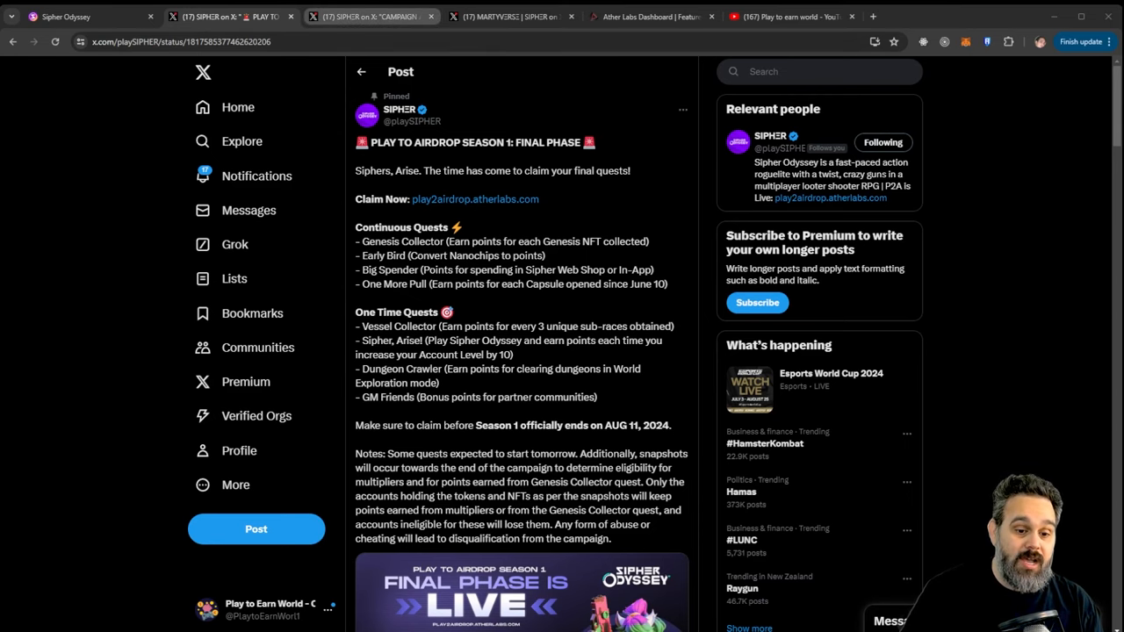
# Bring up the SIPHER Campaign Ambassador Spotlight post featuring Play to Earn World.
pyautogui.click(369, 16)
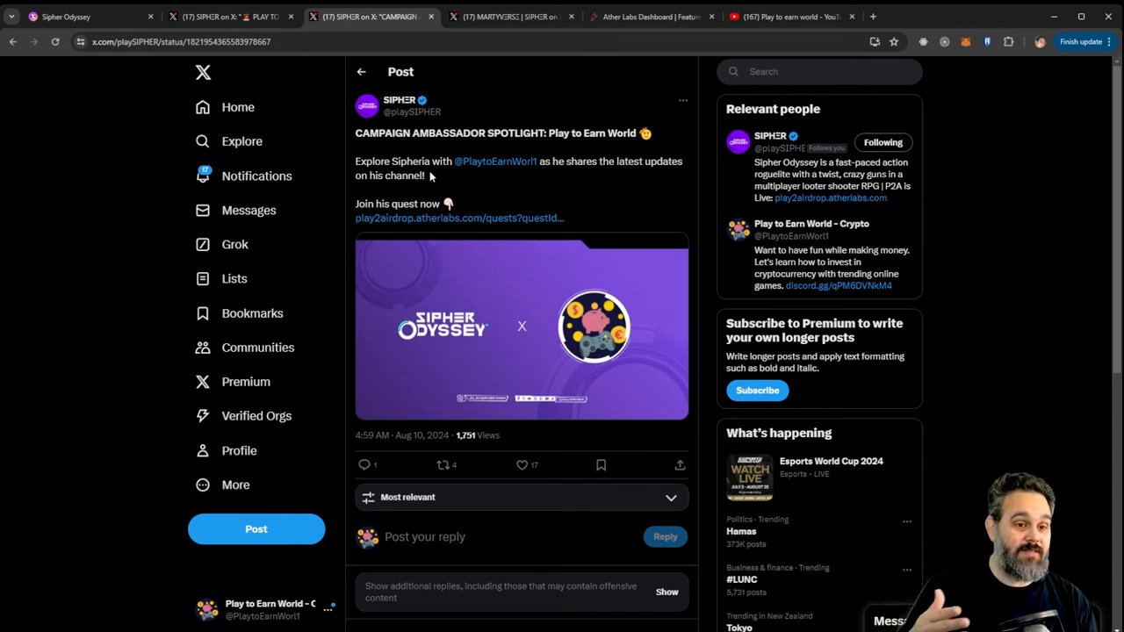
pyautogui.moveTo(552, 139)
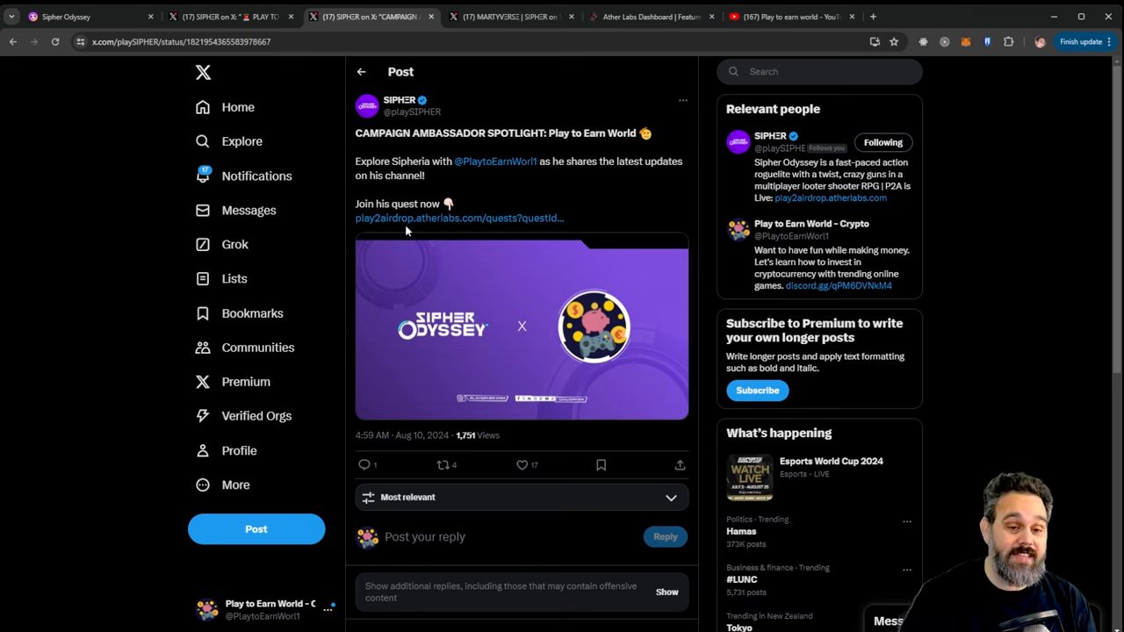
pyautogui.moveTo(429, 274)
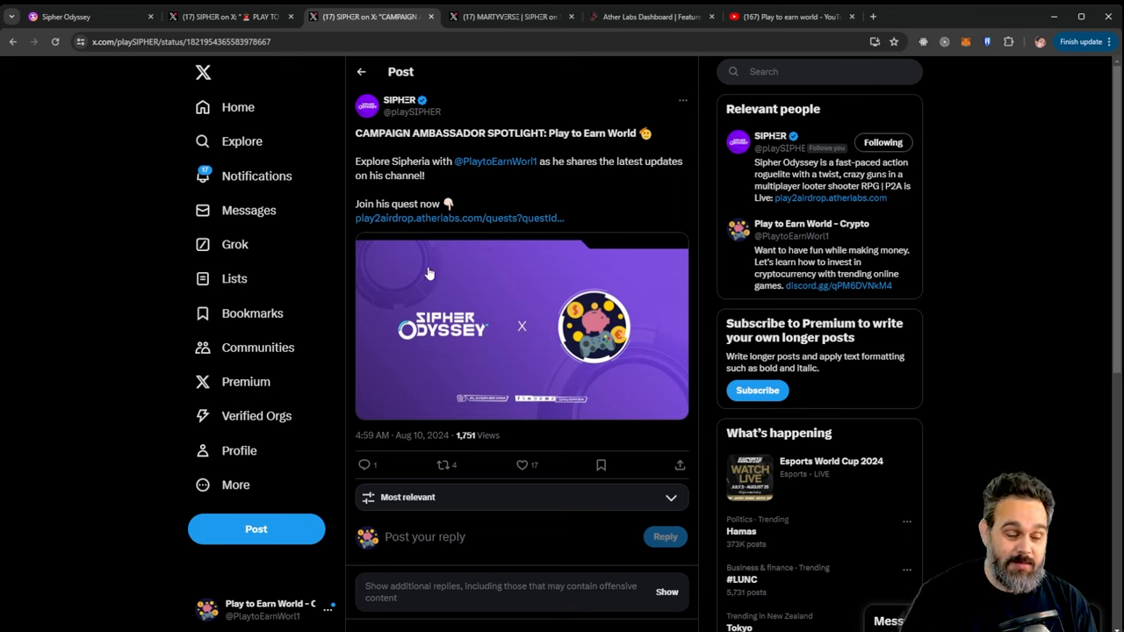
pyautogui.moveTo(425, 274)
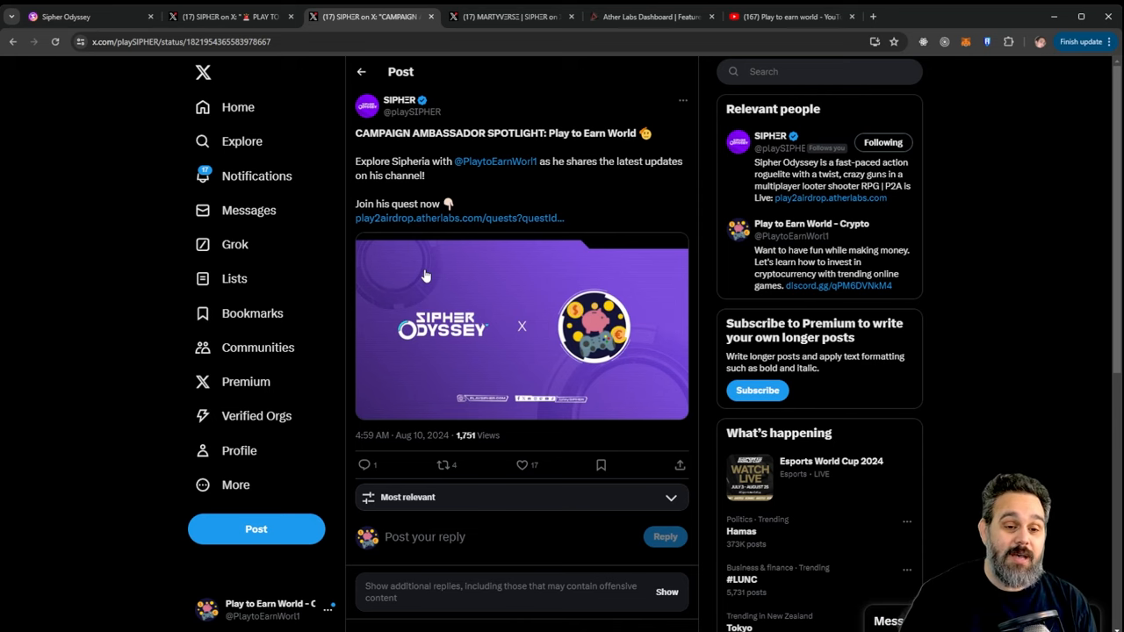
pyautogui.moveTo(397, 269)
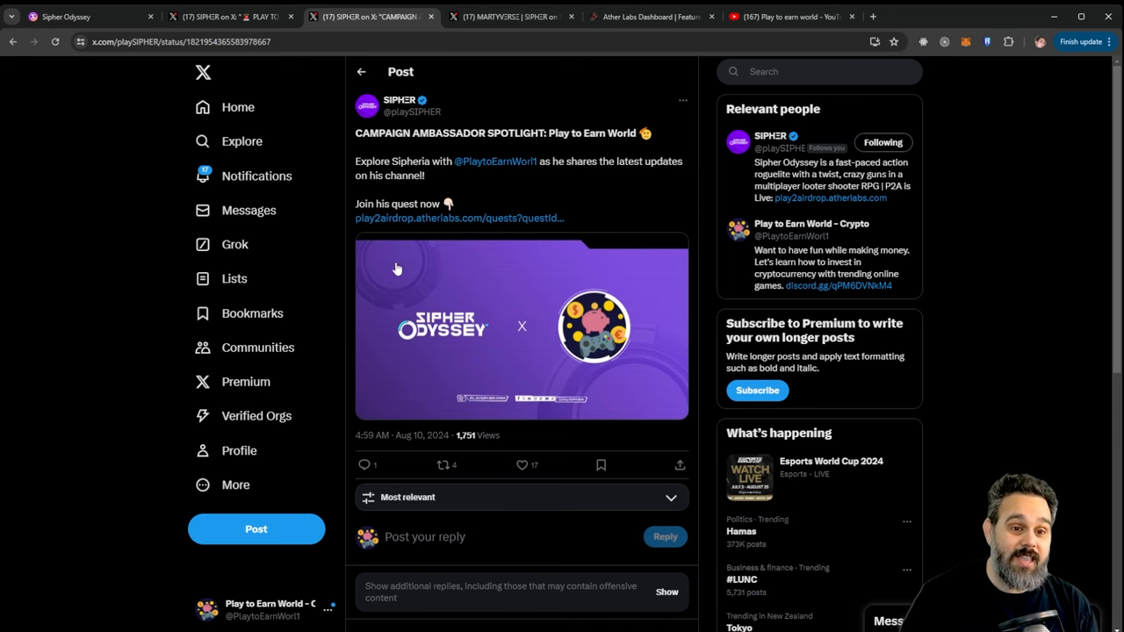
# View the MARTYVERSE quote of the spotlight, then show the Ather Club dashboard.
pyautogui.click(509, 16)
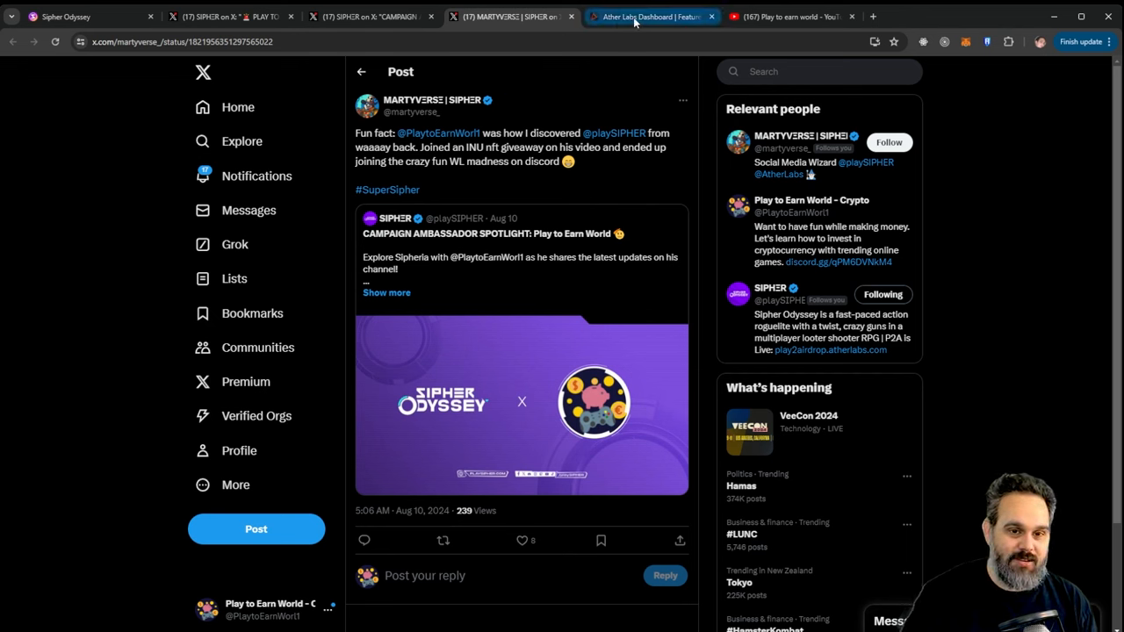
pyautogui.click(653, 15)
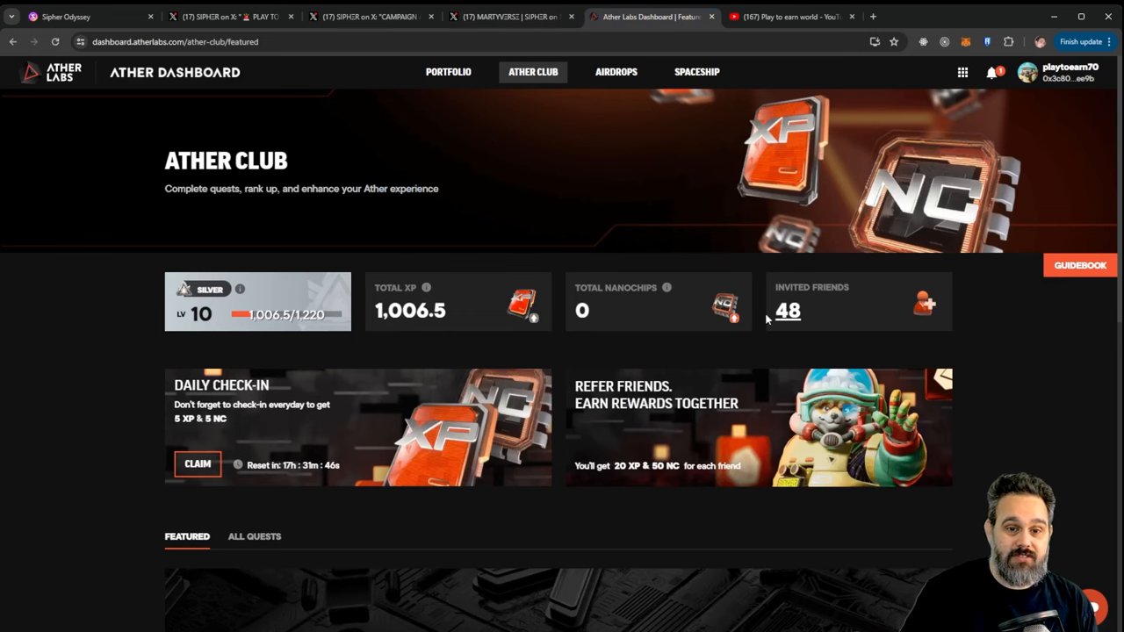
pyautogui.moveTo(314, 270)
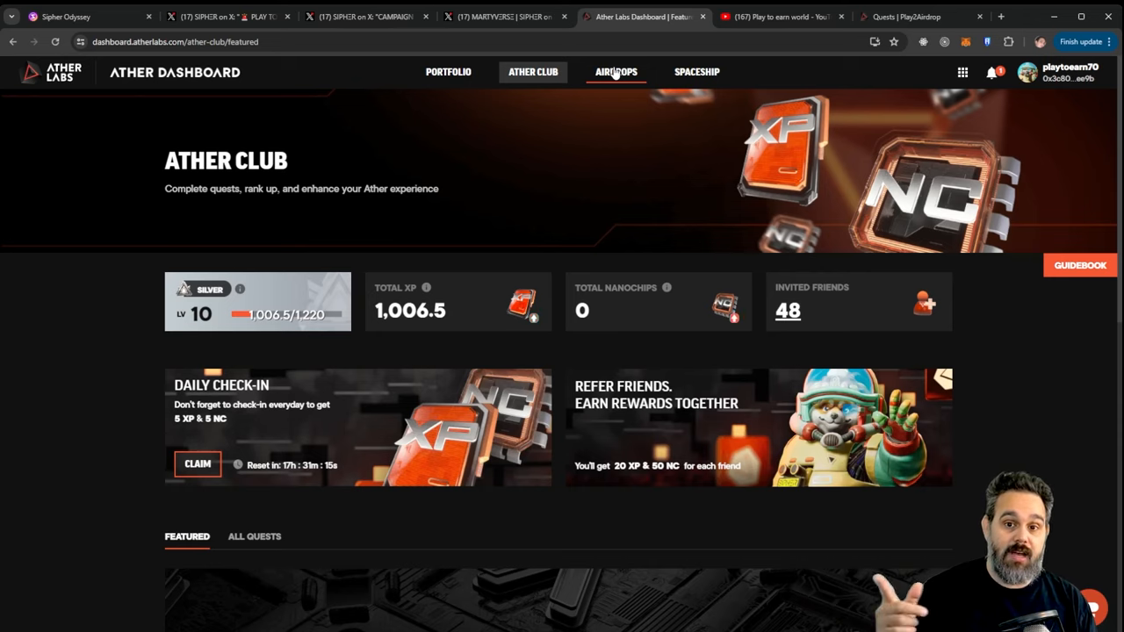
pyautogui.moveTo(759, 302)
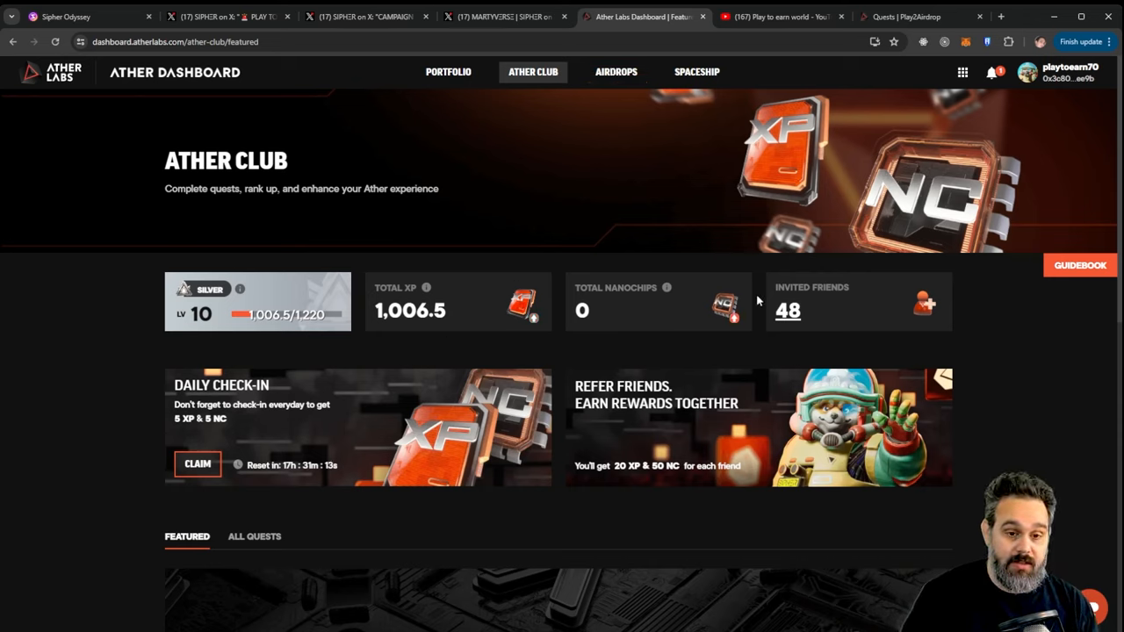
# Claim the Daily Check-In, reaching 1,012 XP and 6.05 nanochips, then list All Quests.
pyautogui.click(197, 464)
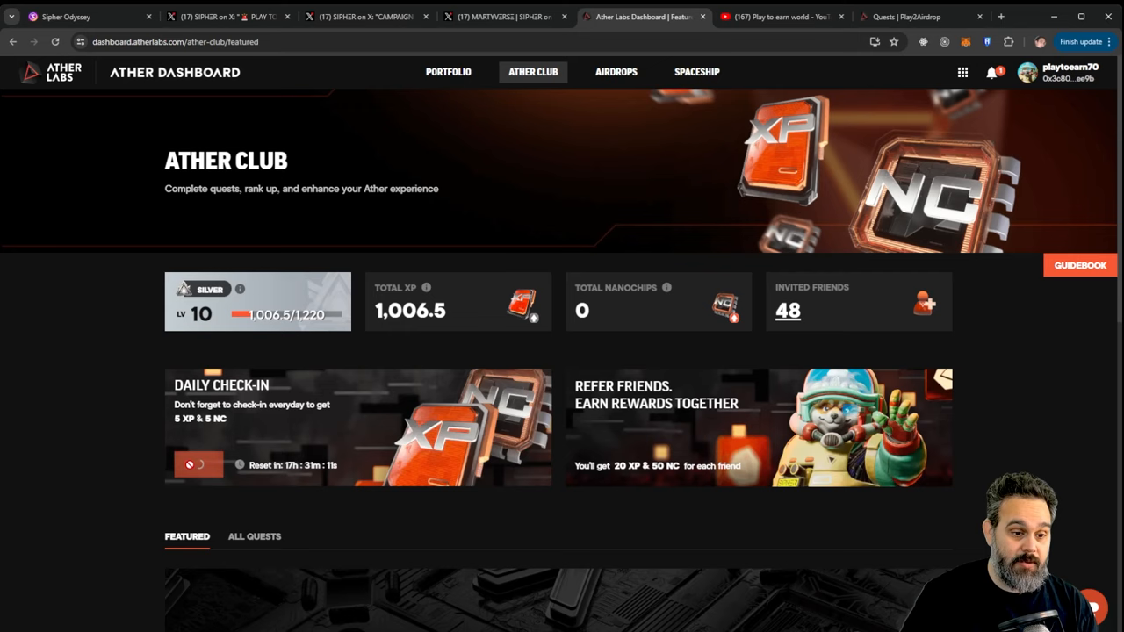
pyautogui.click(197, 464)
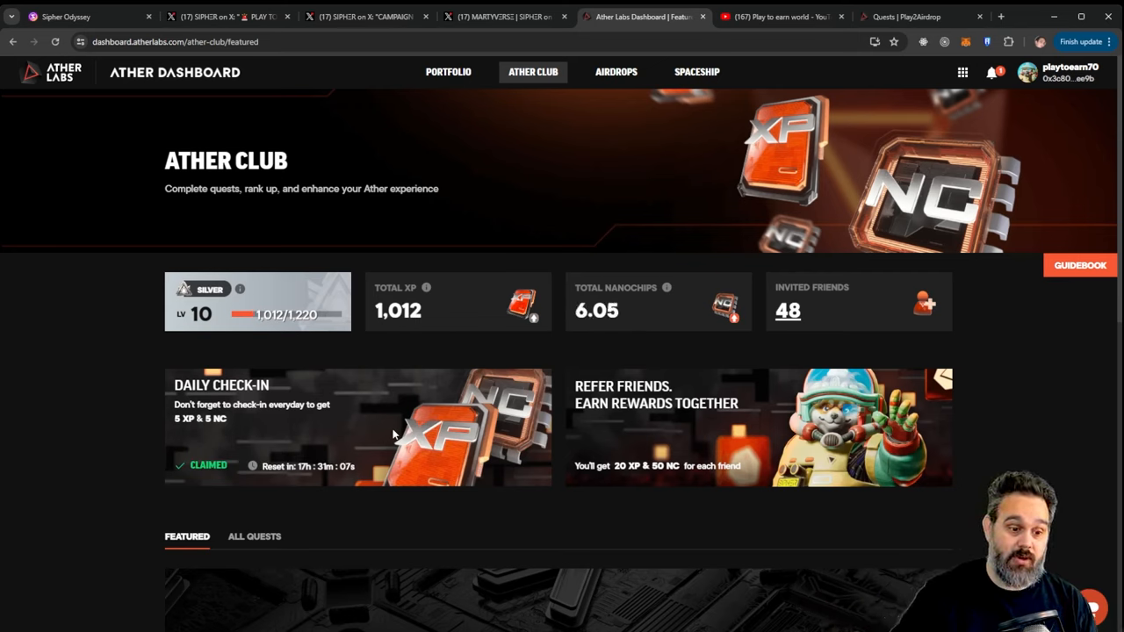
pyautogui.moveTo(253, 537)
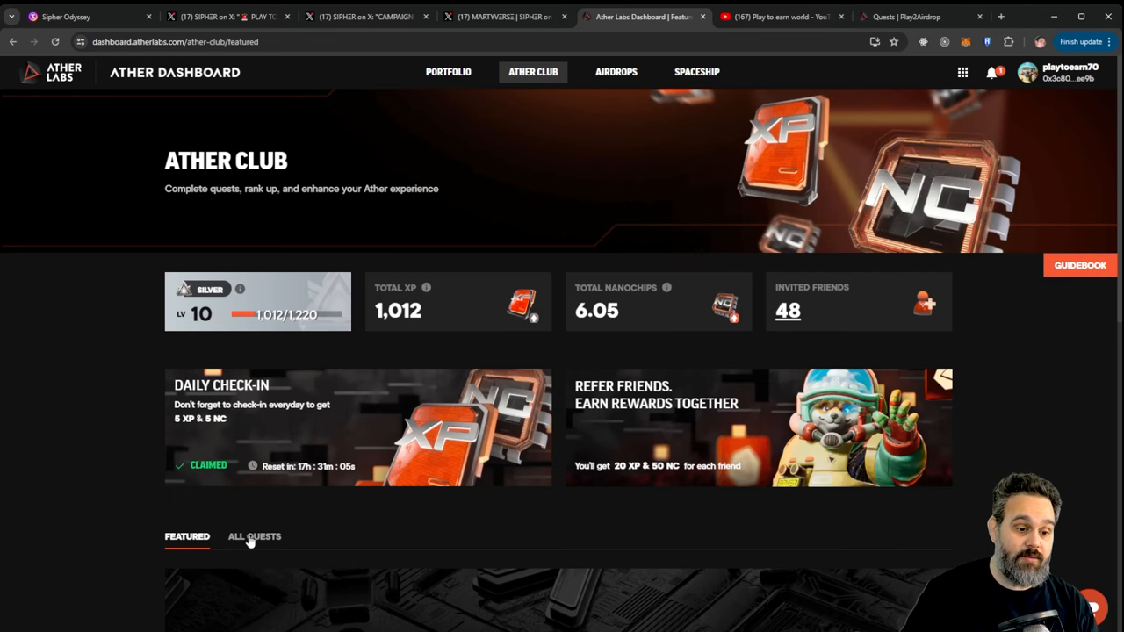
pyautogui.click(253, 536)
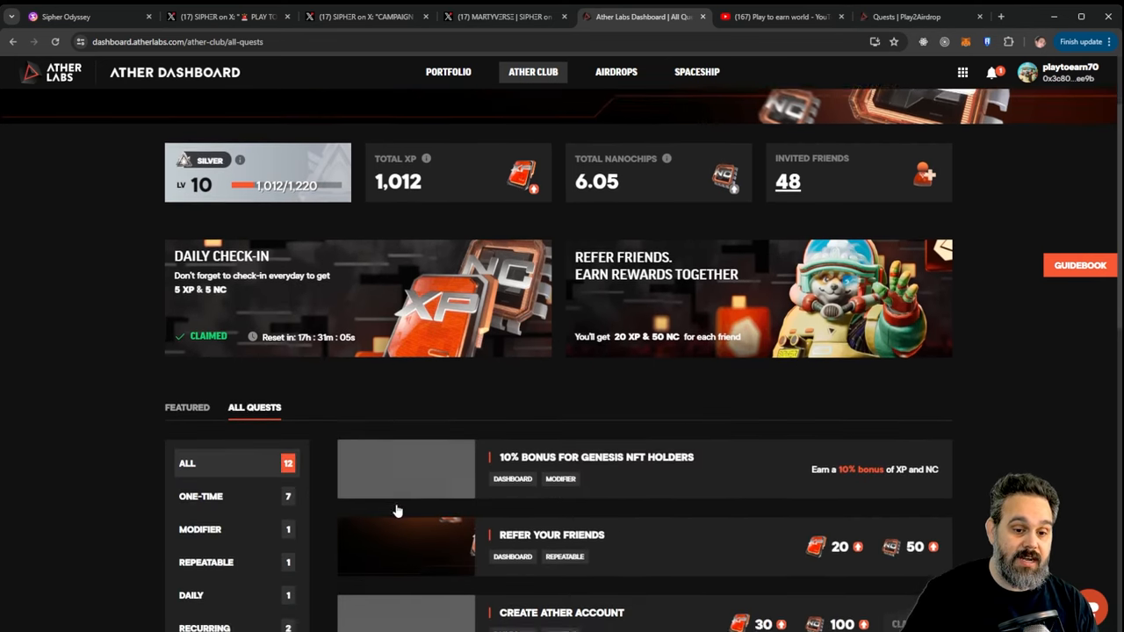
# Review the completed one-time quests, then show the Play2Airdrop Quests page with 267,328 points.
pyautogui.scroll(-3)
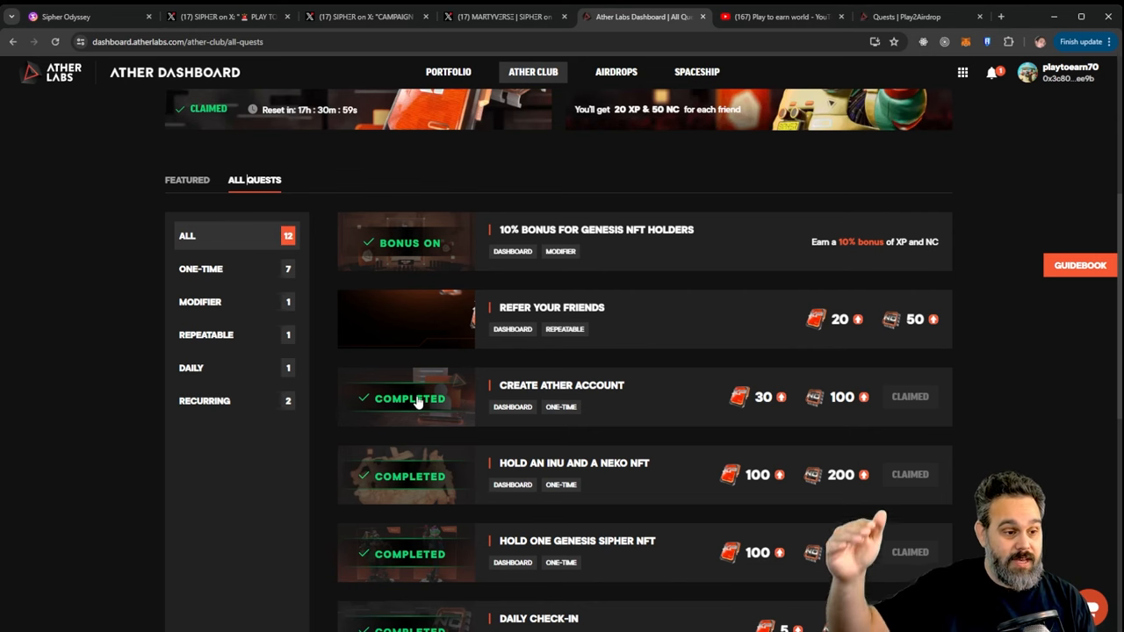
pyautogui.scroll(3)
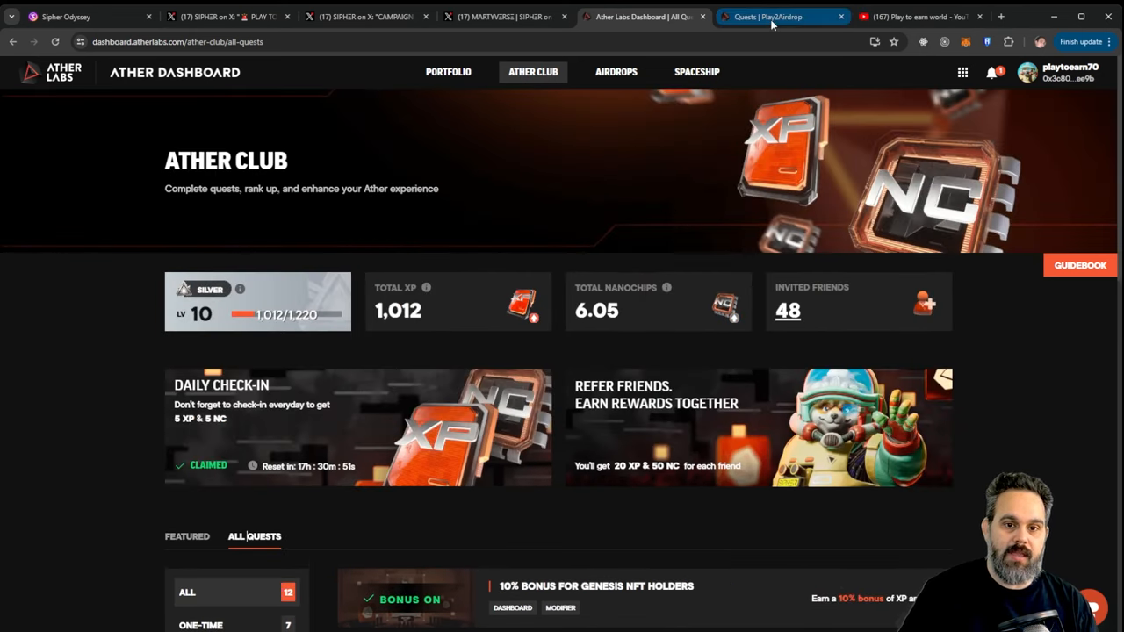
pyautogui.click(782, 16)
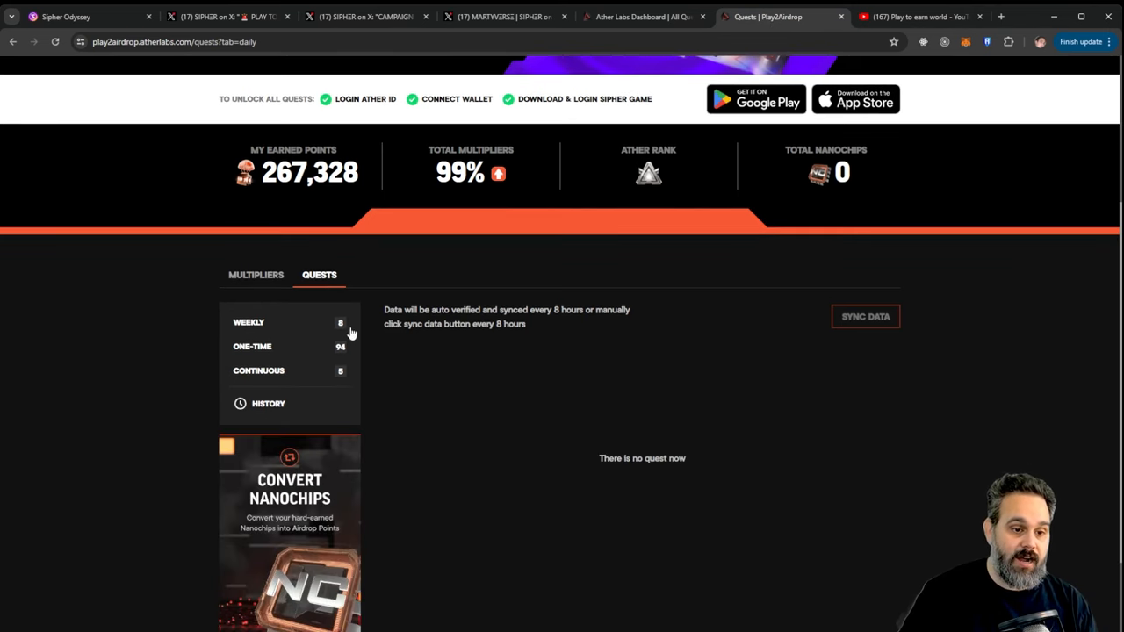
pyautogui.moveTo(808, 353)
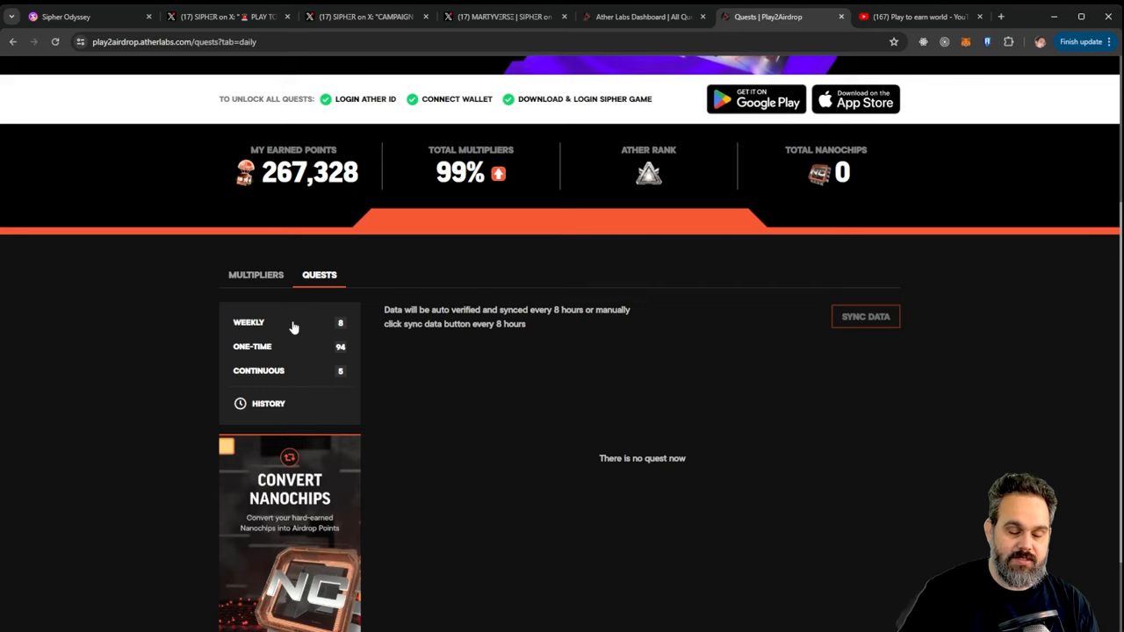
# Look through the weekly Rise to the Top quests, then show the one-time quests.
pyautogui.click(250, 324)
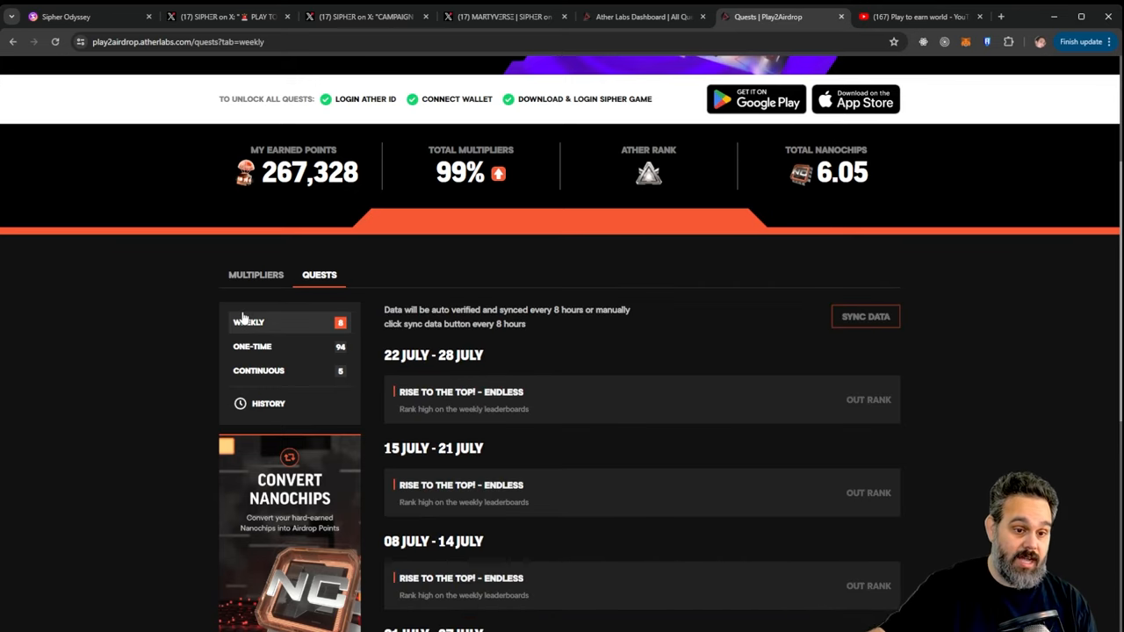
pyautogui.scroll(-3)
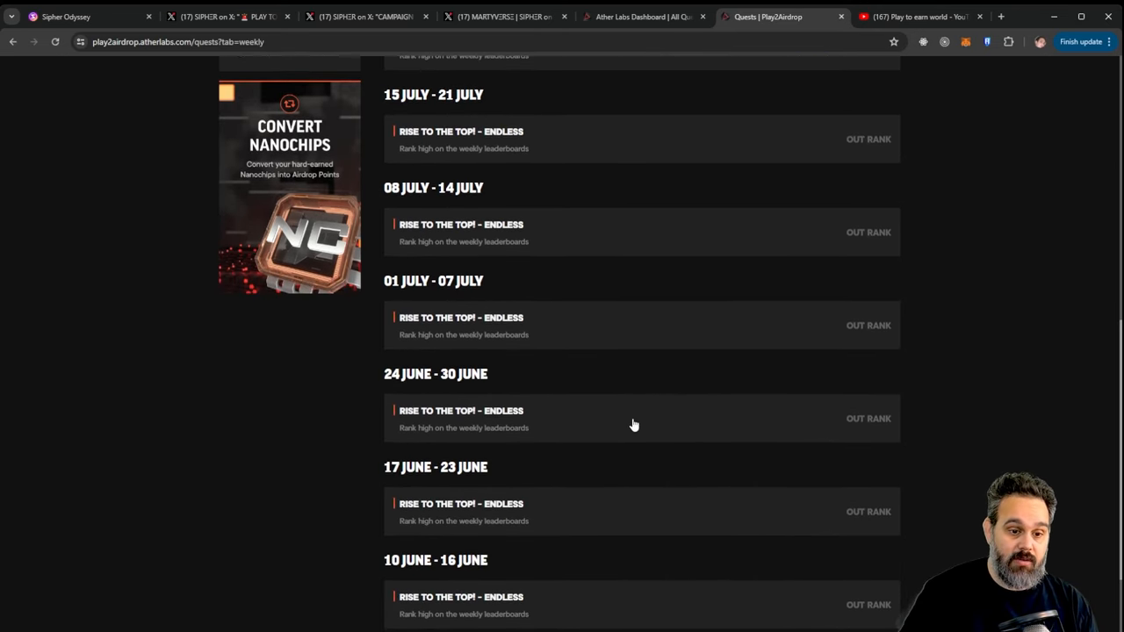
pyautogui.moveTo(631, 390)
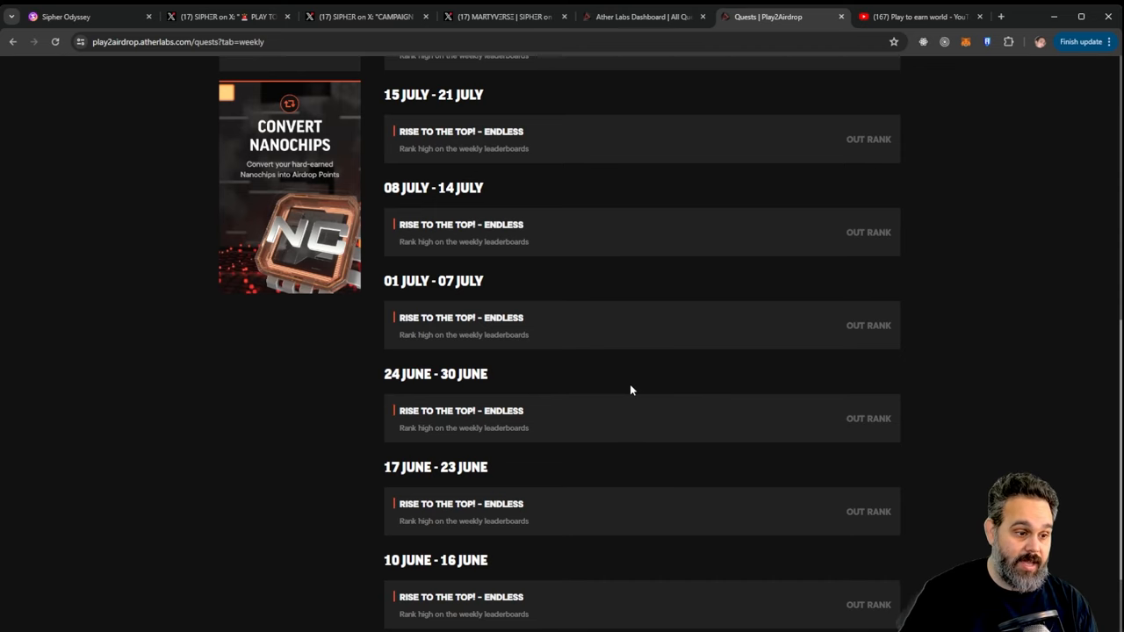
pyautogui.scroll(3)
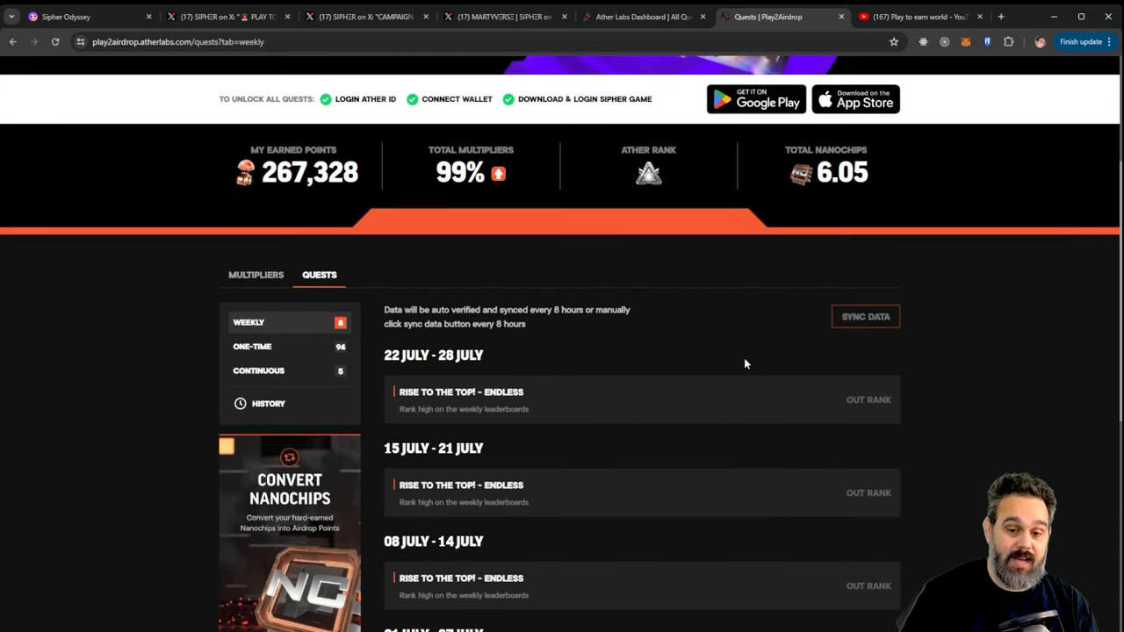
pyautogui.moveTo(892, 527)
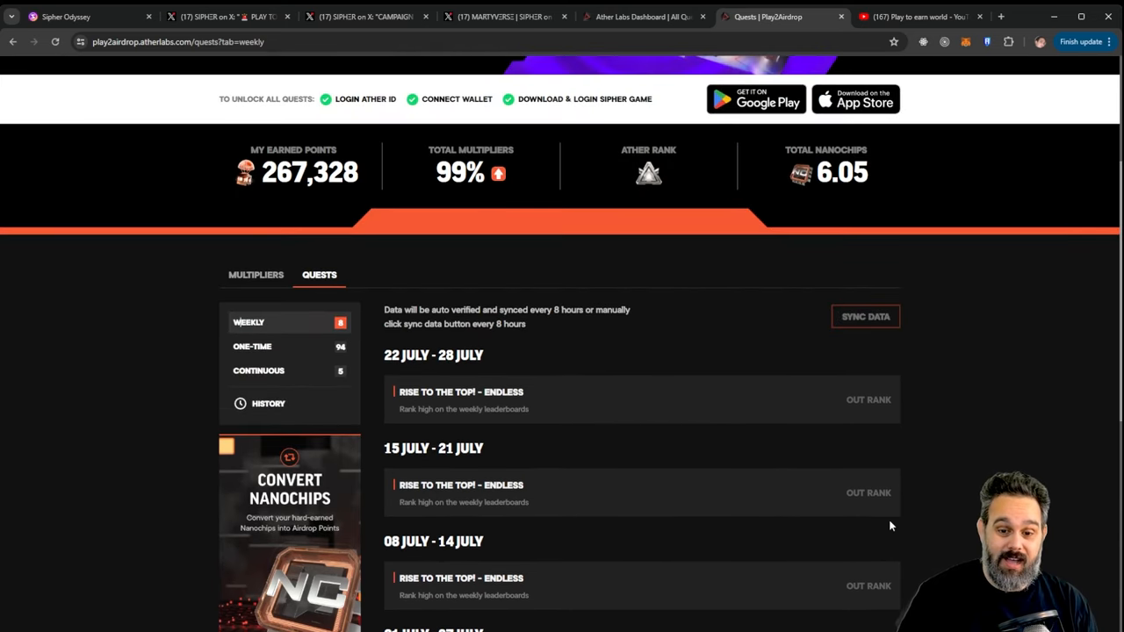
pyautogui.click(253, 346)
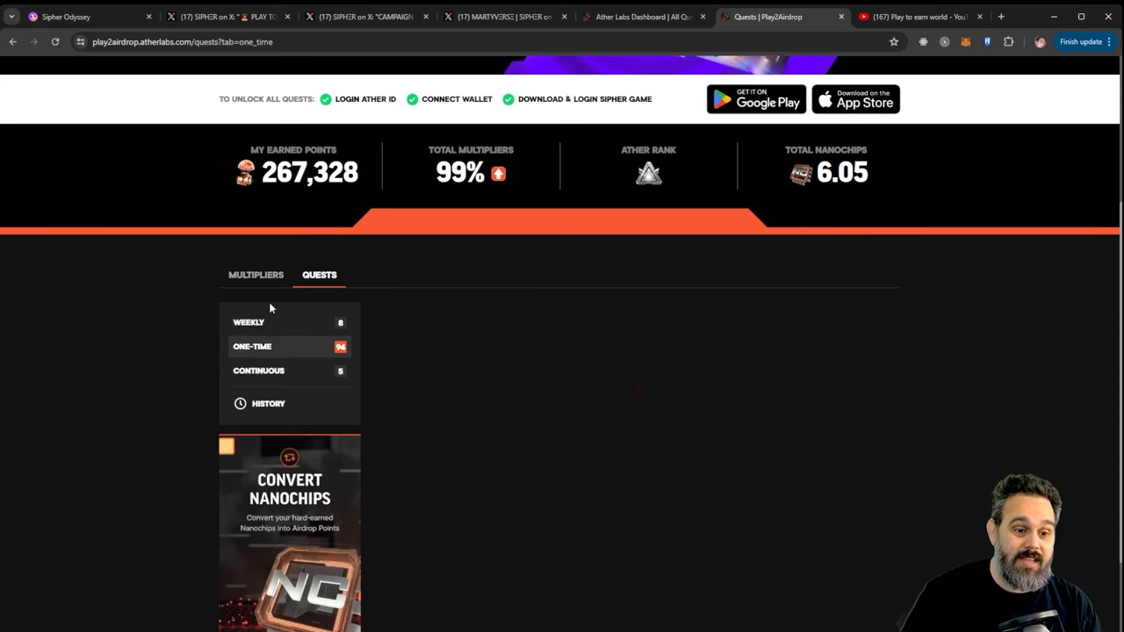
# Review the Dungeon Crawler milestone rewards and Sipher, Arise! level rewards, then close the details.
pyautogui.scroll(-3)
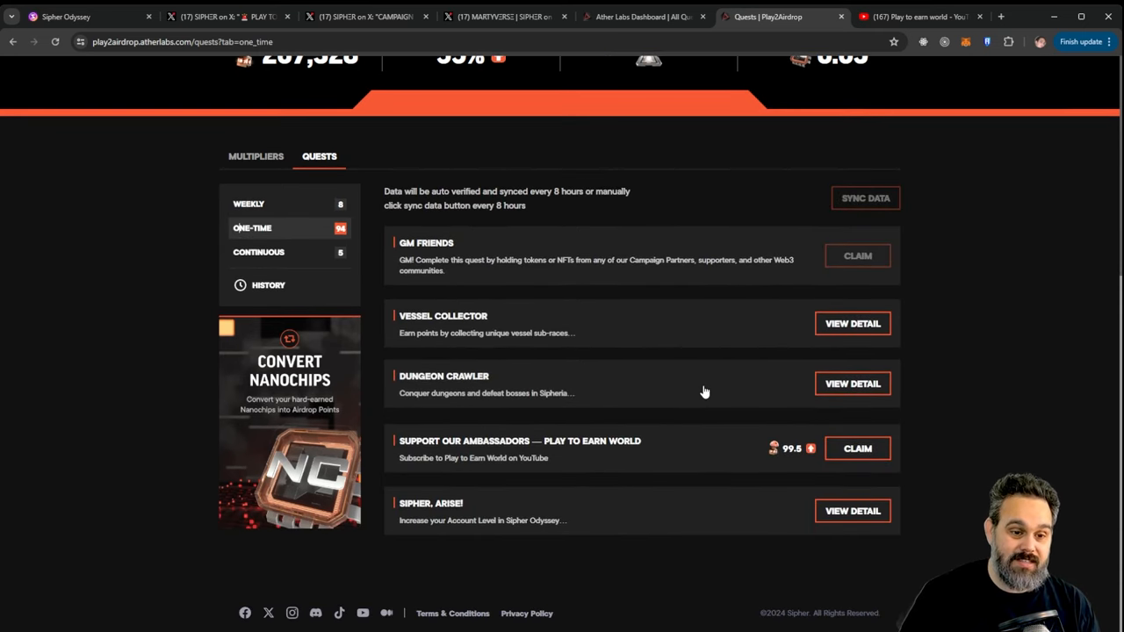
pyautogui.moveTo(875, 332)
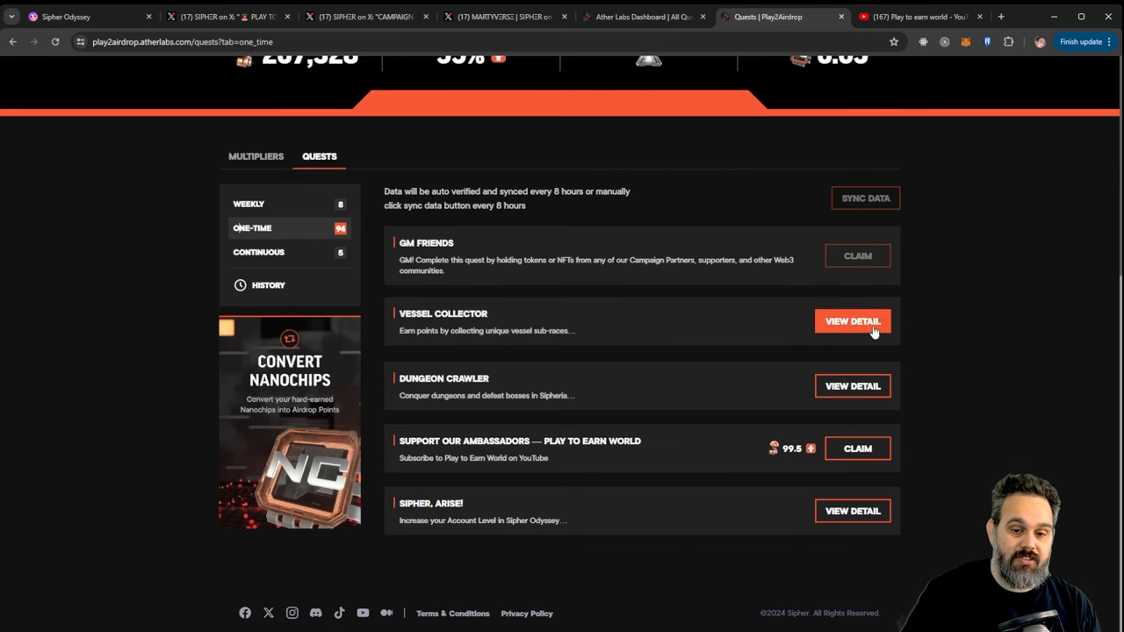
pyautogui.click(852, 320)
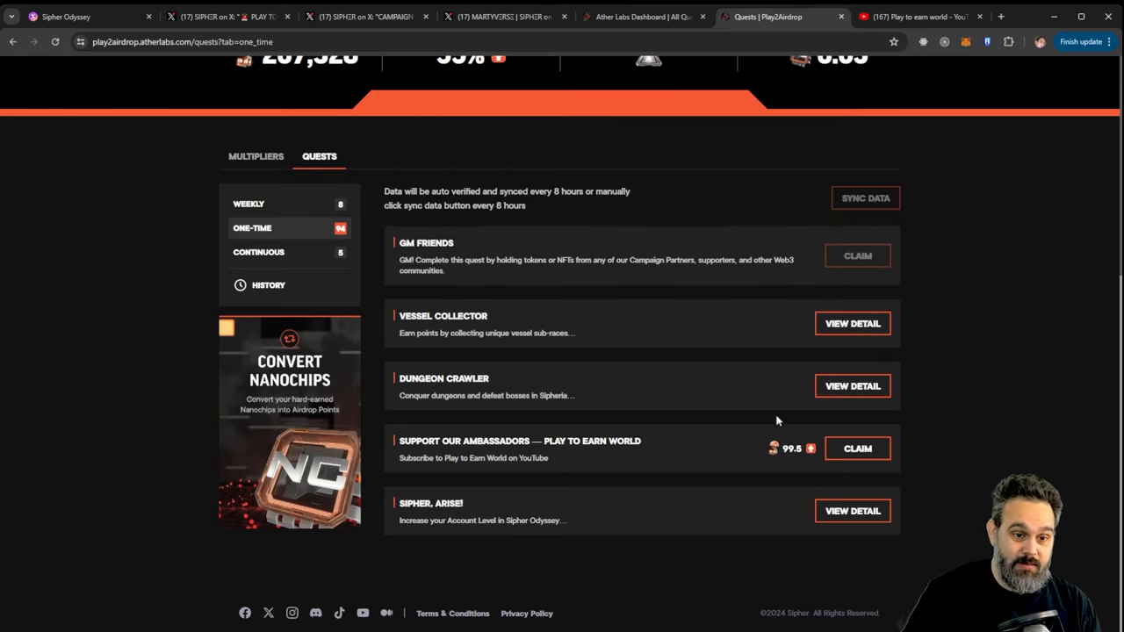
pyautogui.click(852, 386)
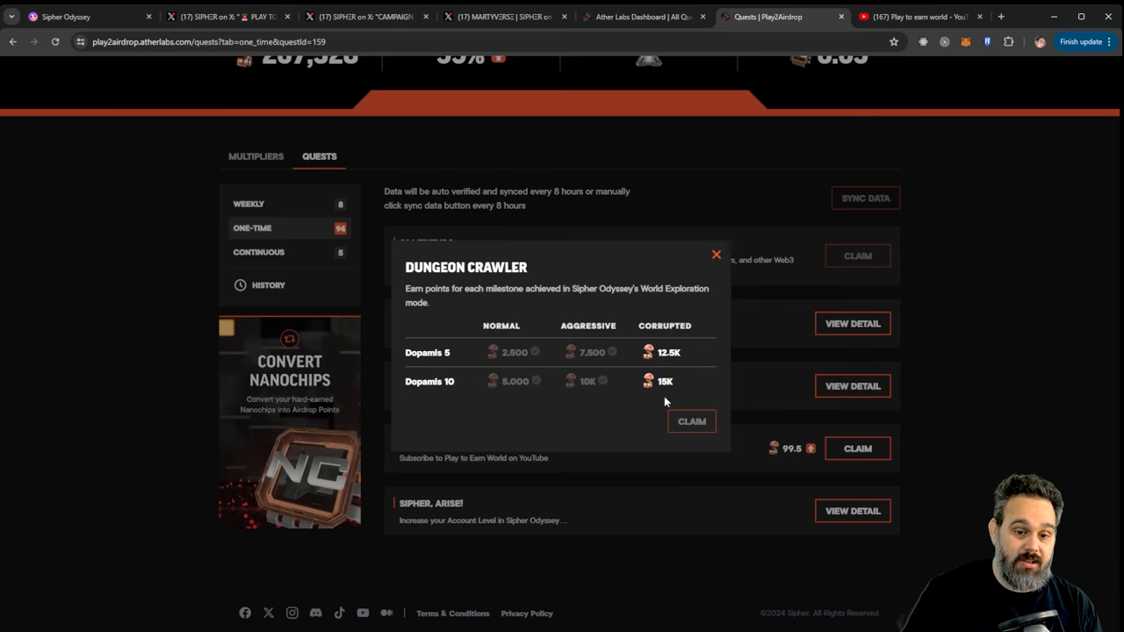
pyautogui.moveTo(719, 325)
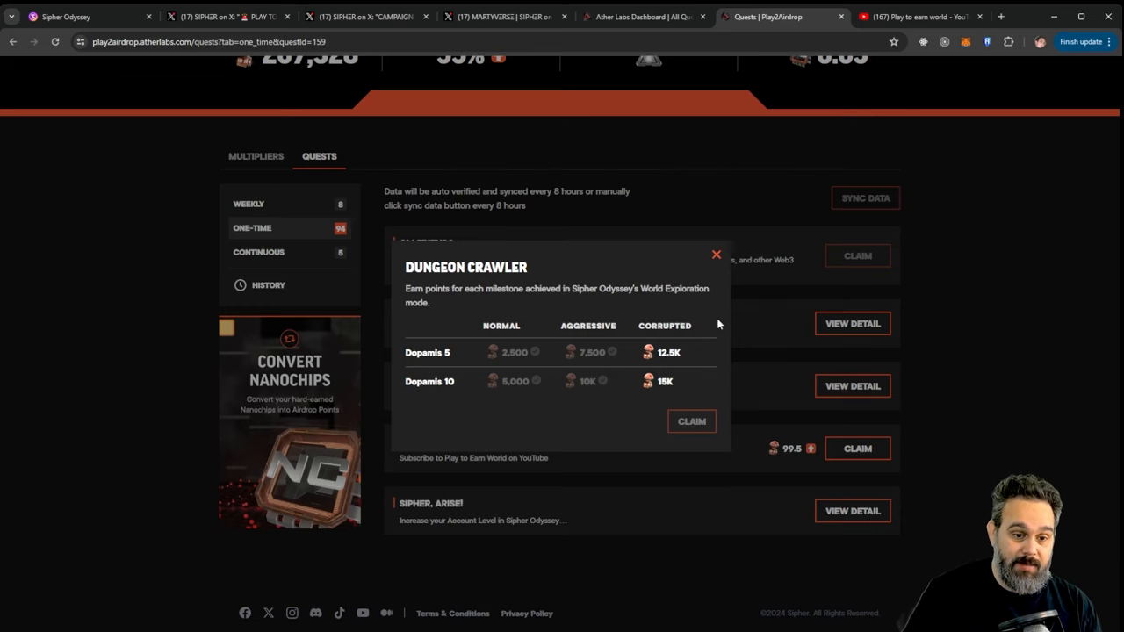
pyautogui.click(717, 254)
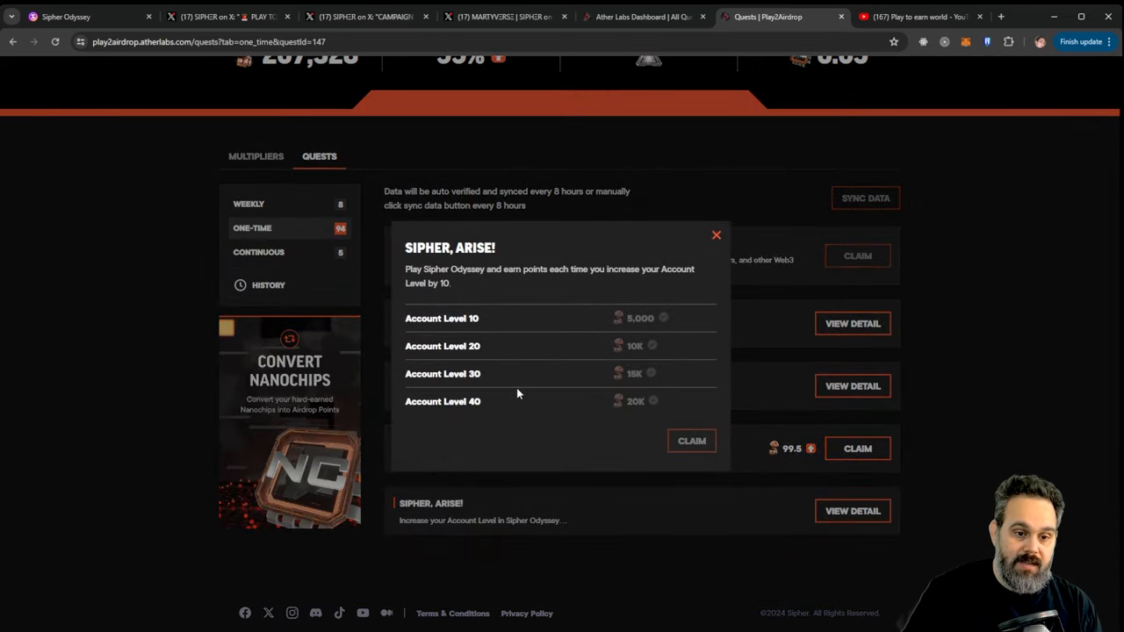
pyautogui.moveTo(566, 400)
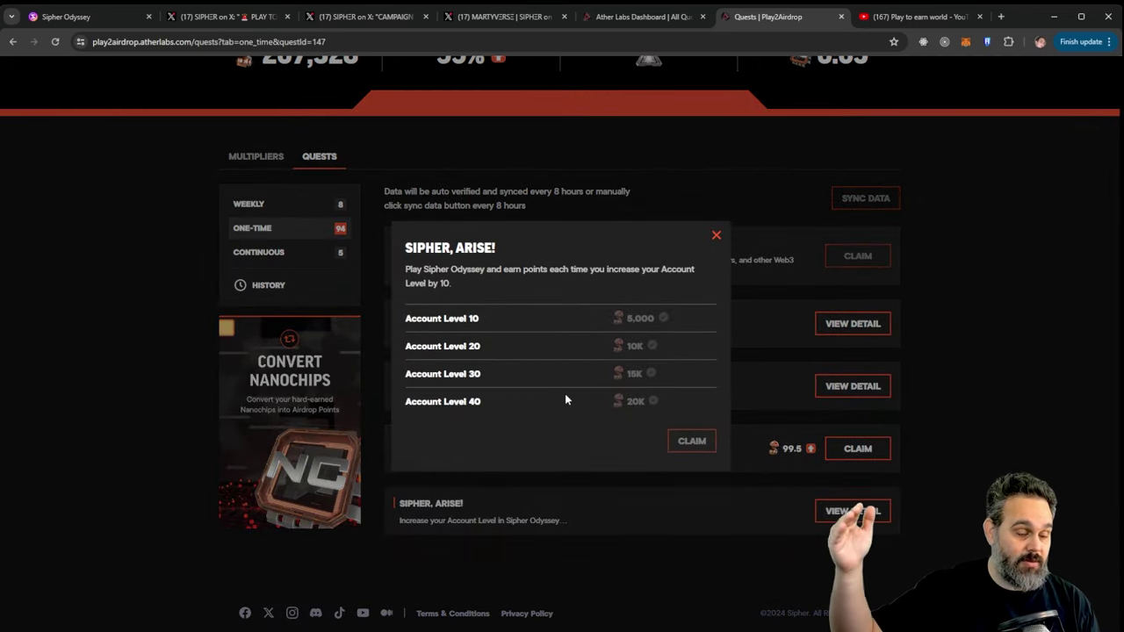
pyautogui.moveTo(439, 395)
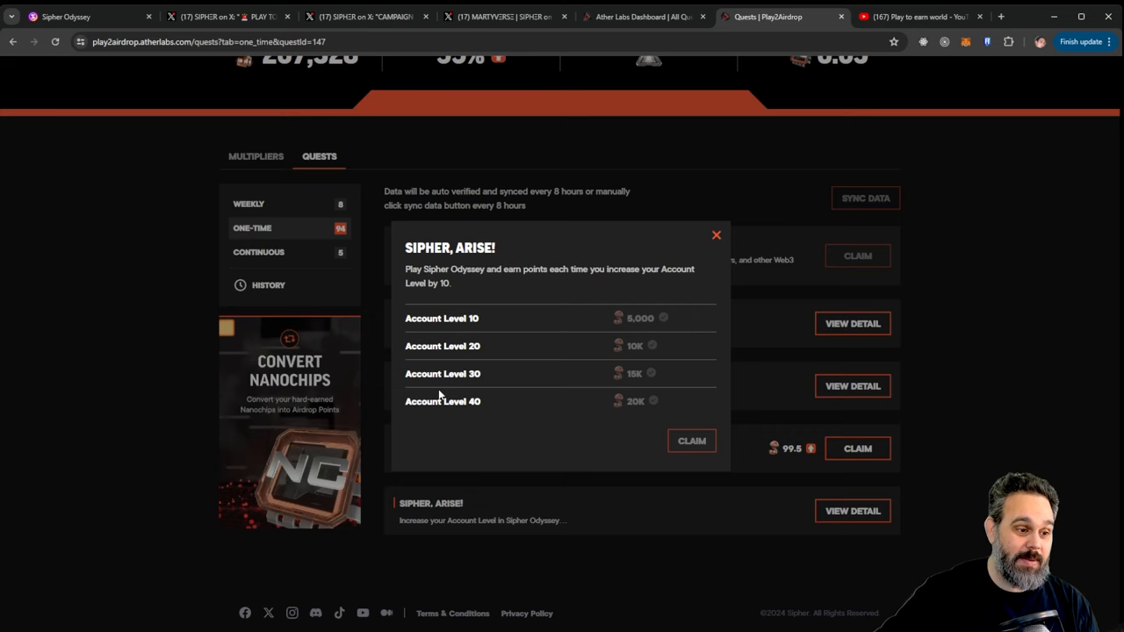
pyautogui.moveTo(734, 267)
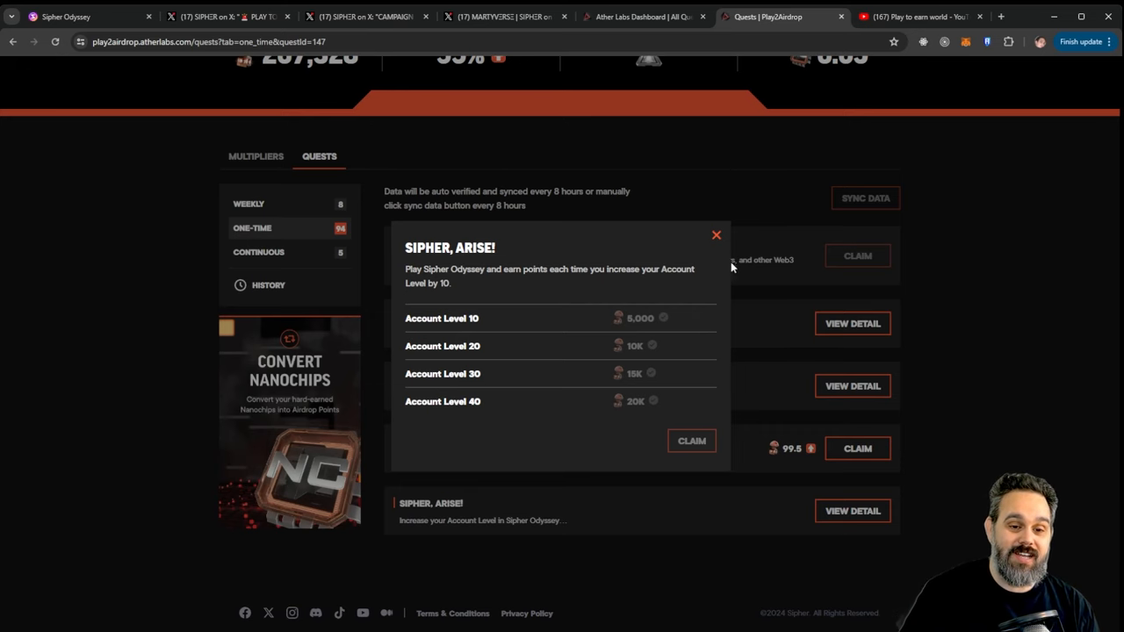
pyautogui.click(717, 235)
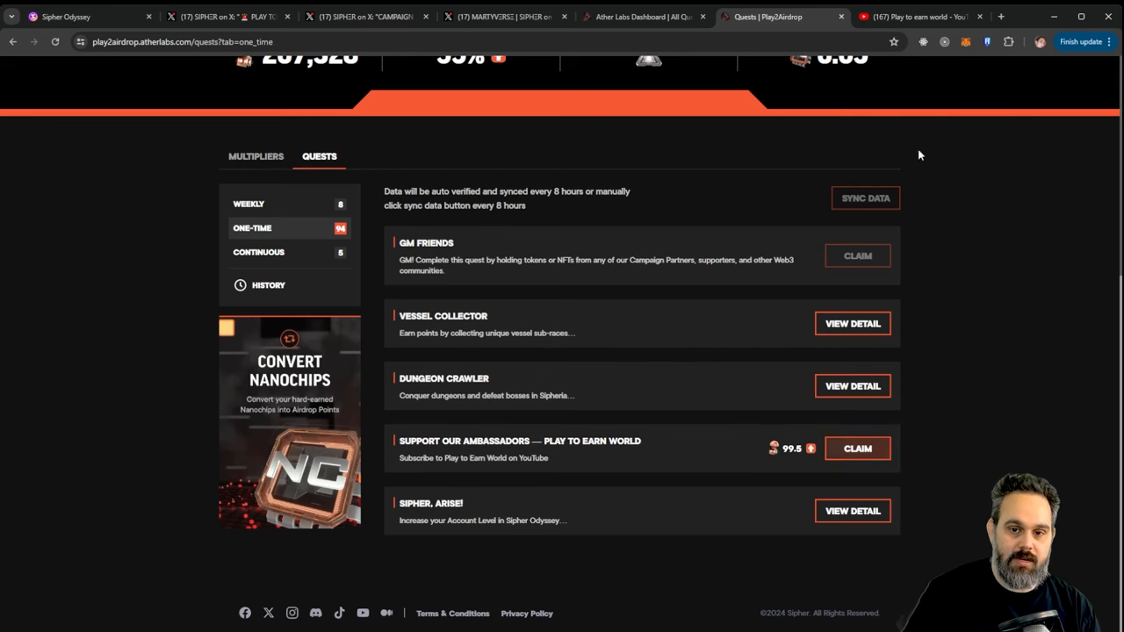
# Visit Play to Earn World on YouTube and claim Support Our Ambassadors, raising points to 267,427.
pyautogui.click(917, 18)
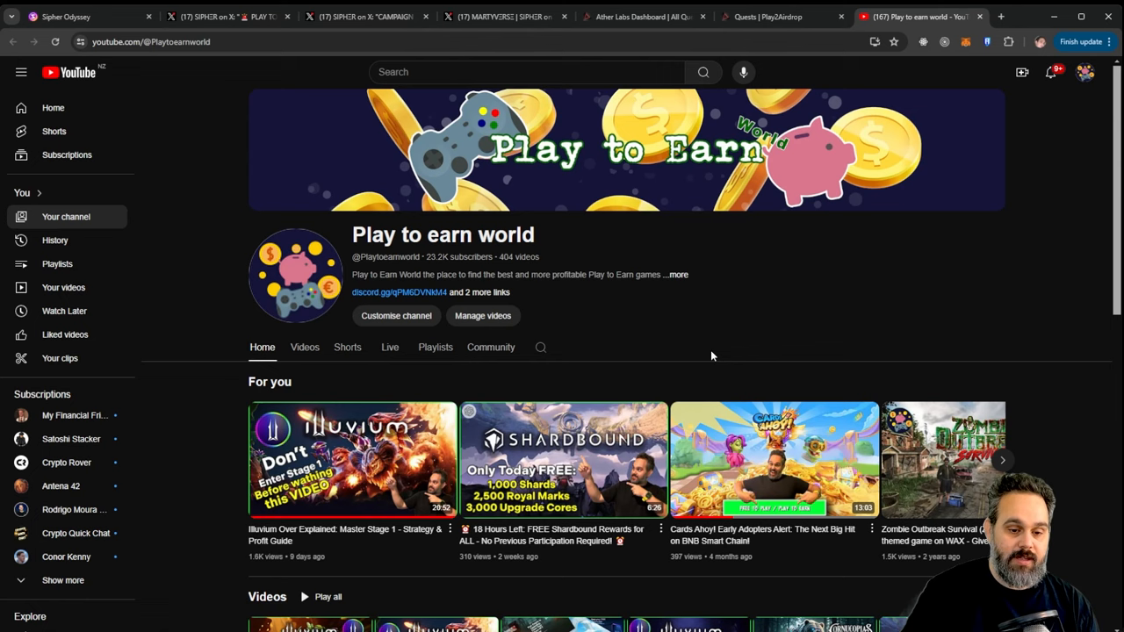
pyautogui.moveTo(472, 341)
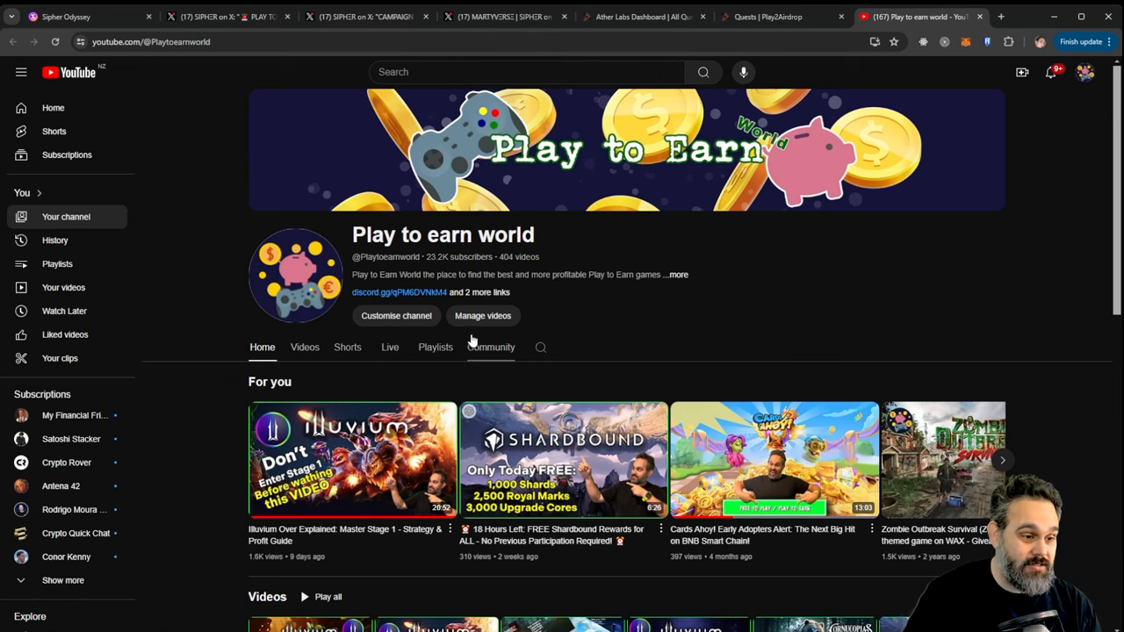
pyautogui.click(770, 18)
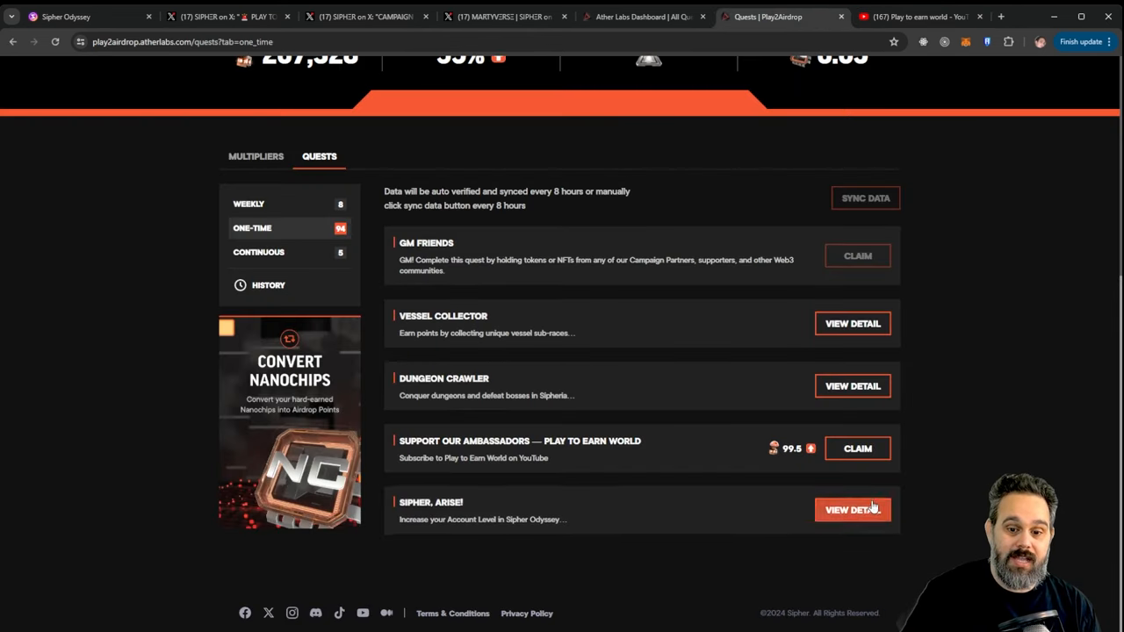
pyautogui.click(857, 450)
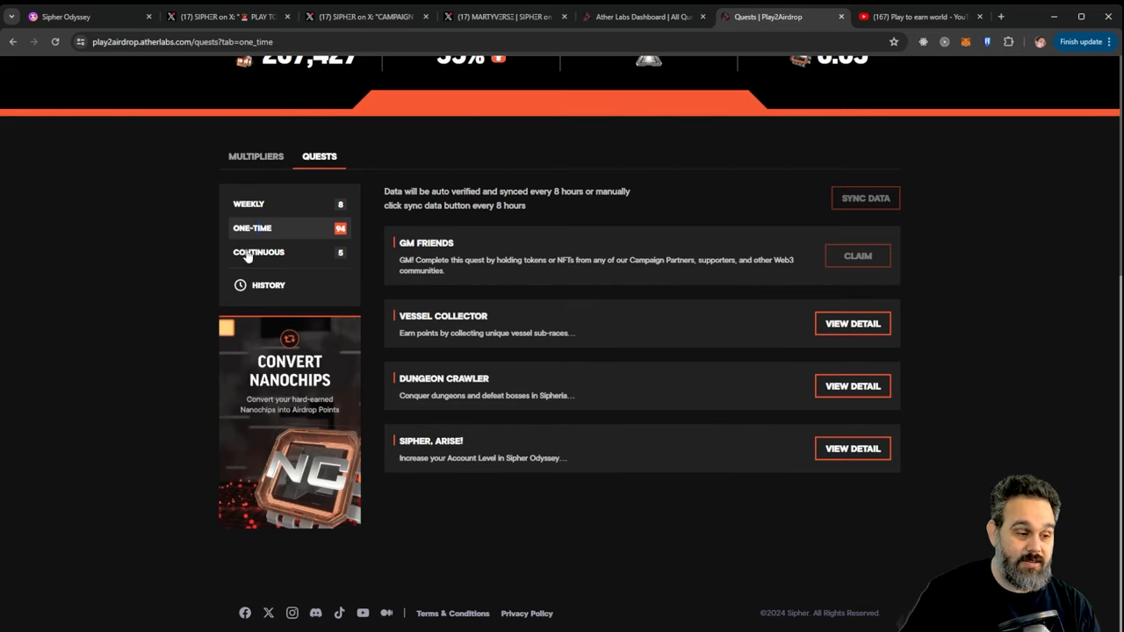
# Show the continuous quests and review the already-claimed Genesis Collector NFT rewards.
pyautogui.click(258, 253)
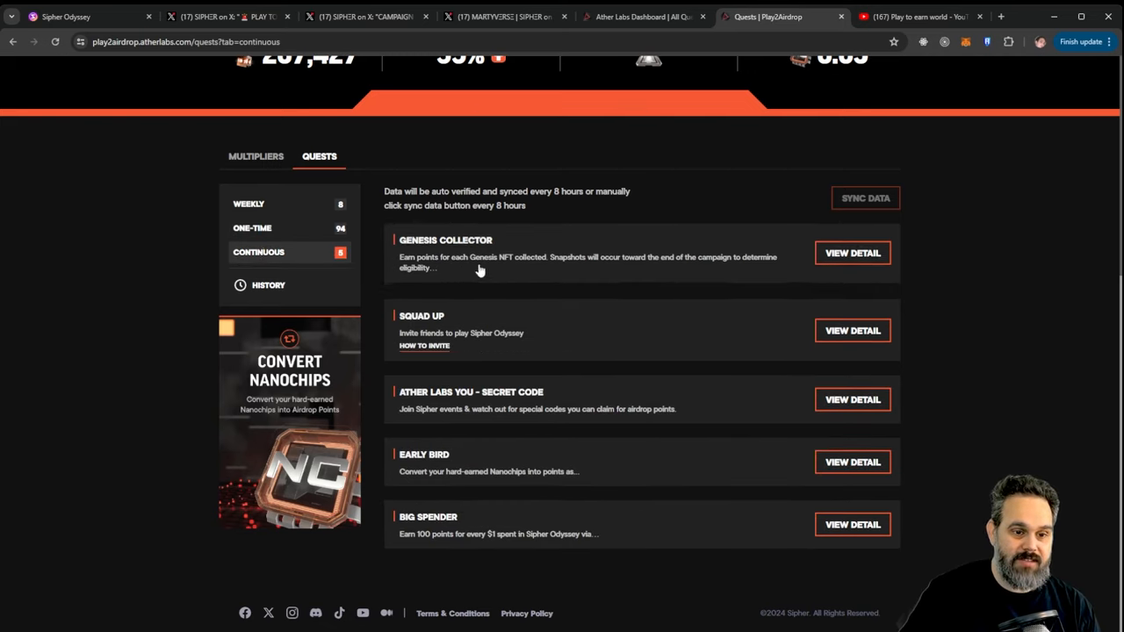
pyautogui.moveTo(492, 260)
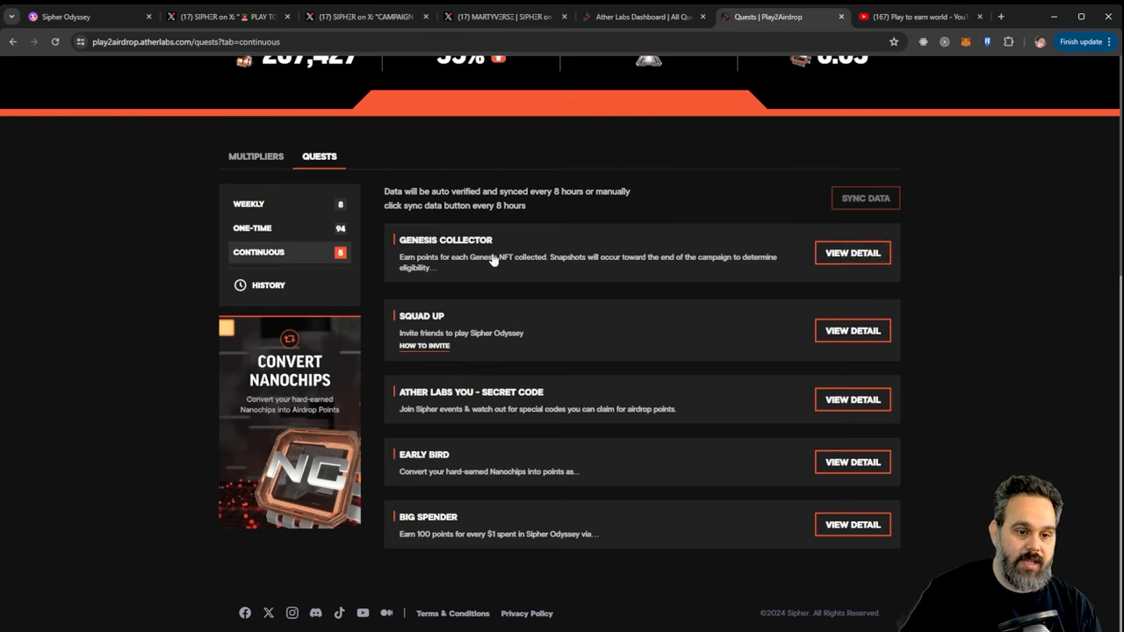
pyautogui.moveTo(689, 246)
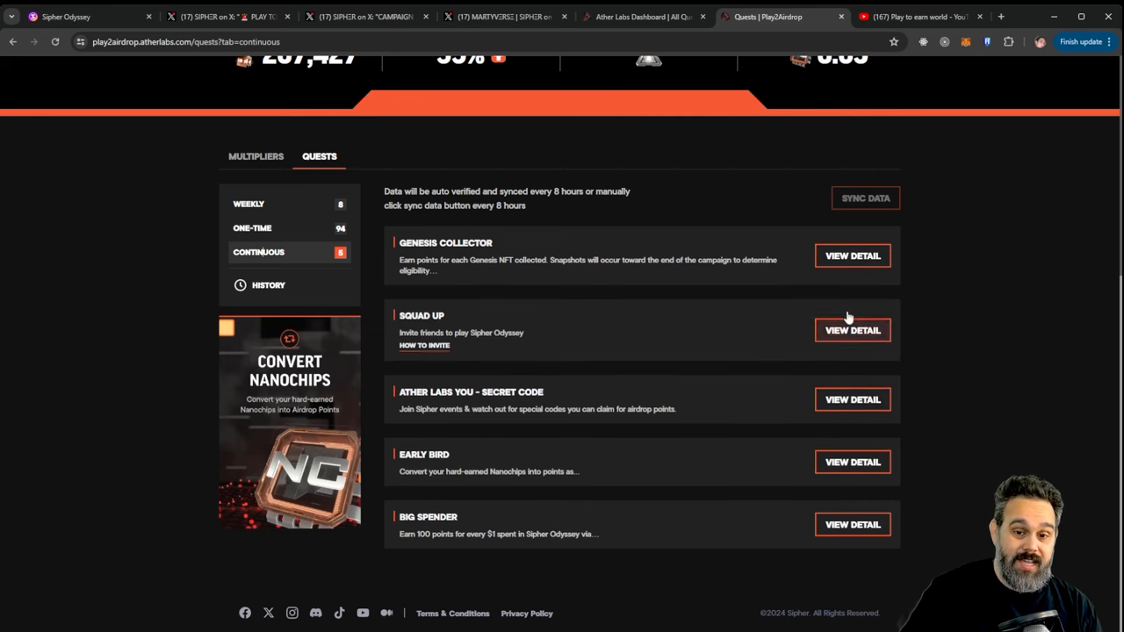
pyautogui.click(850, 256)
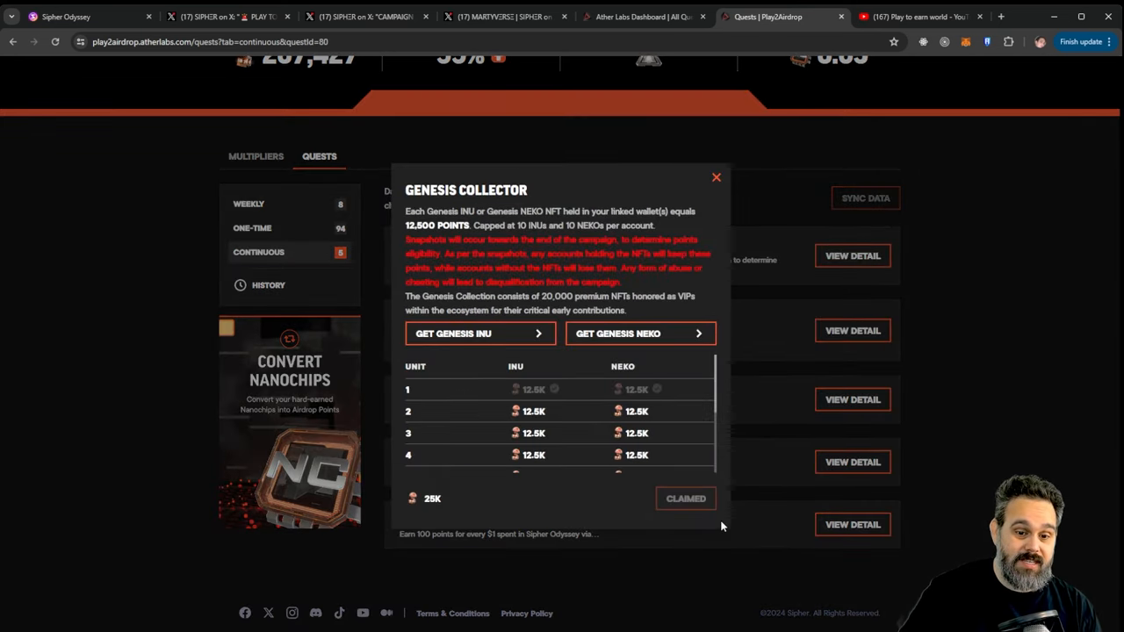
pyautogui.moveTo(687, 499)
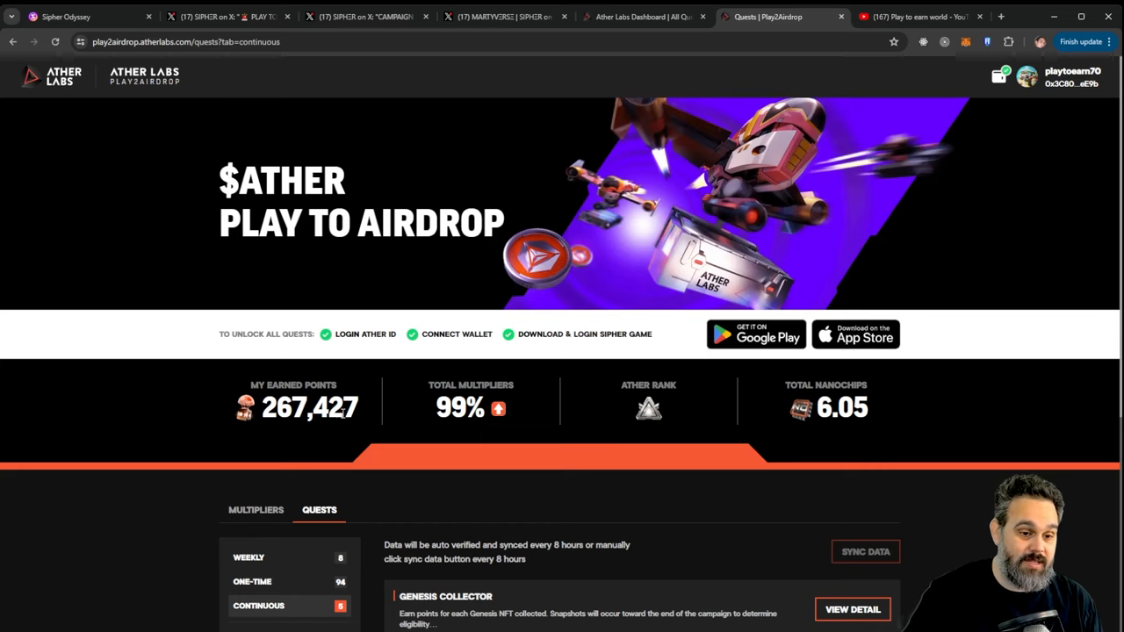
pyautogui.scroll(-3)
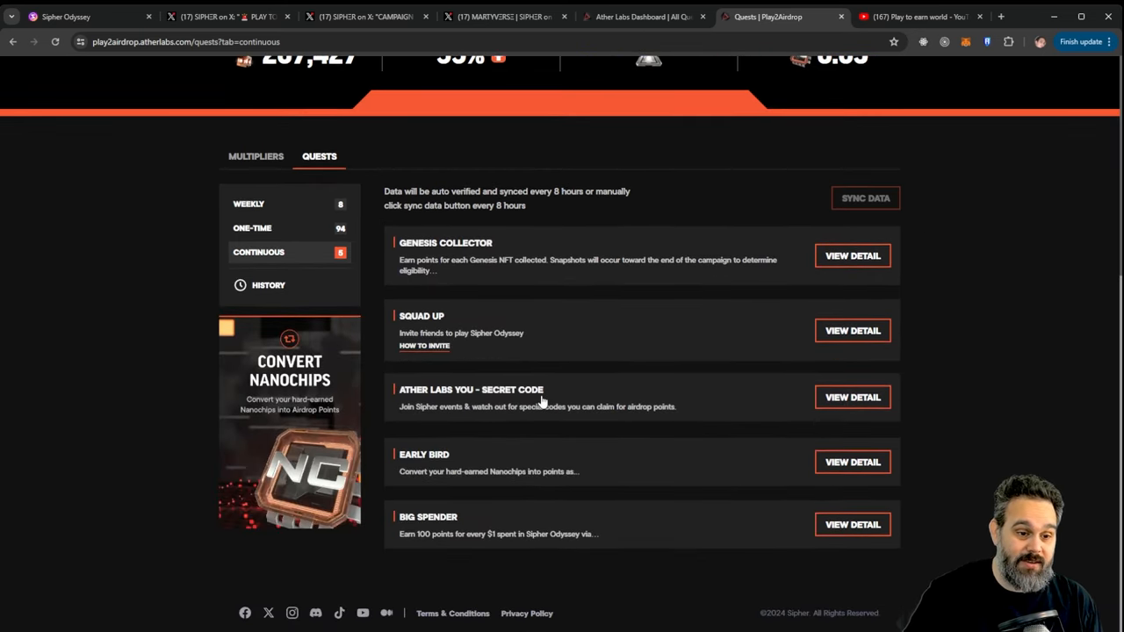
pyautogui.moveTo(530, 313)
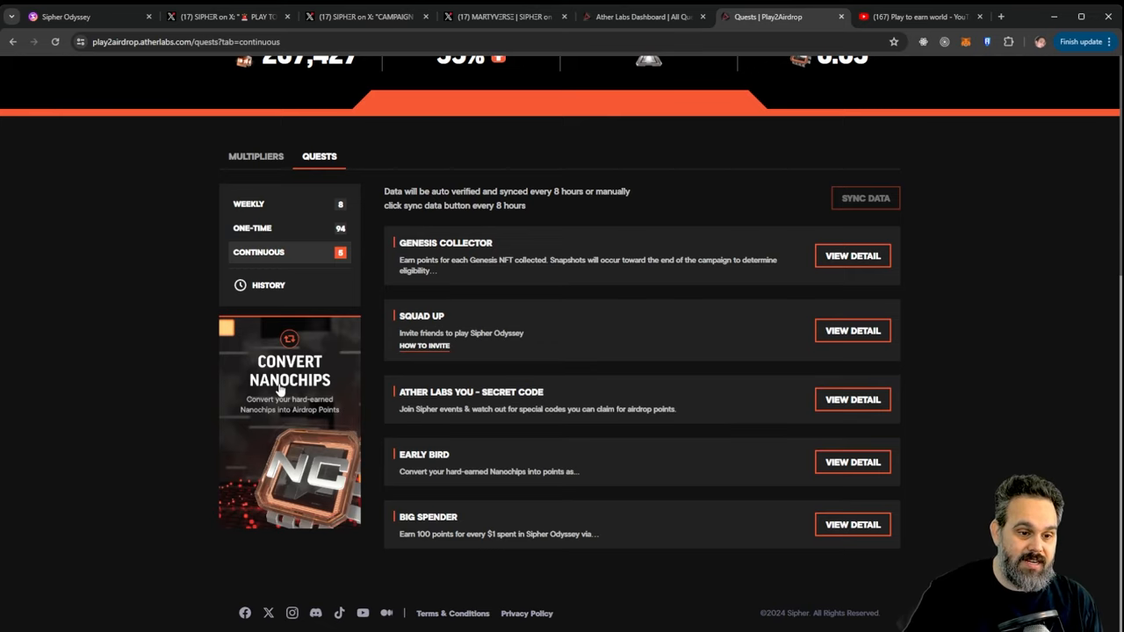
# Convert all 6.05 nanochips into Ather points through the Early Bird quest.
pyautogui.click(851, 462)
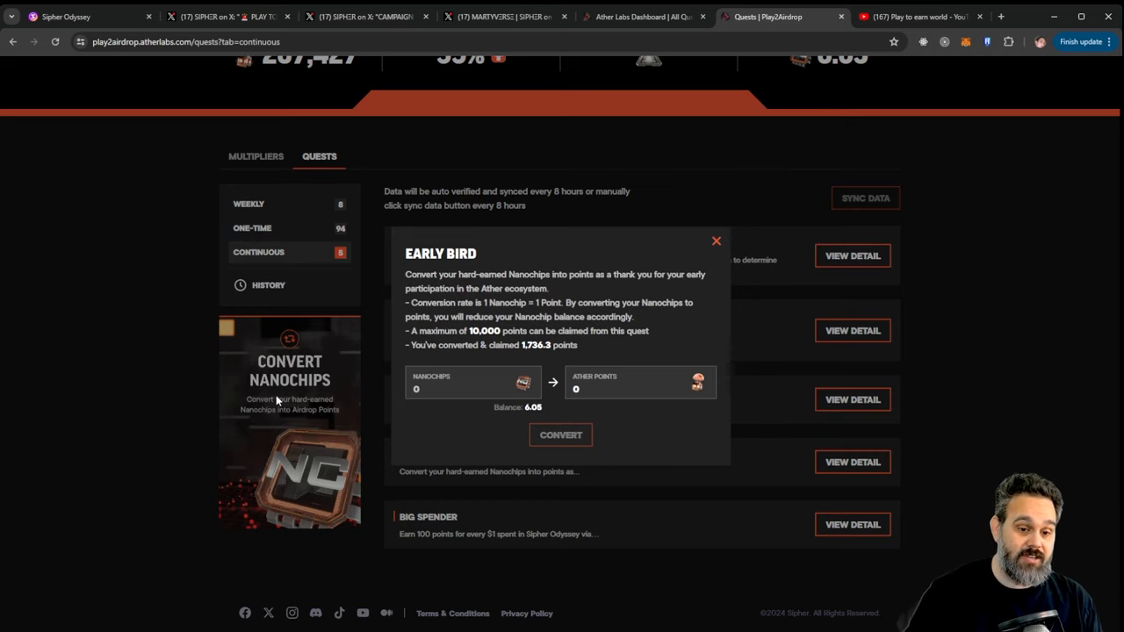
pyautogui.click(471, 388)
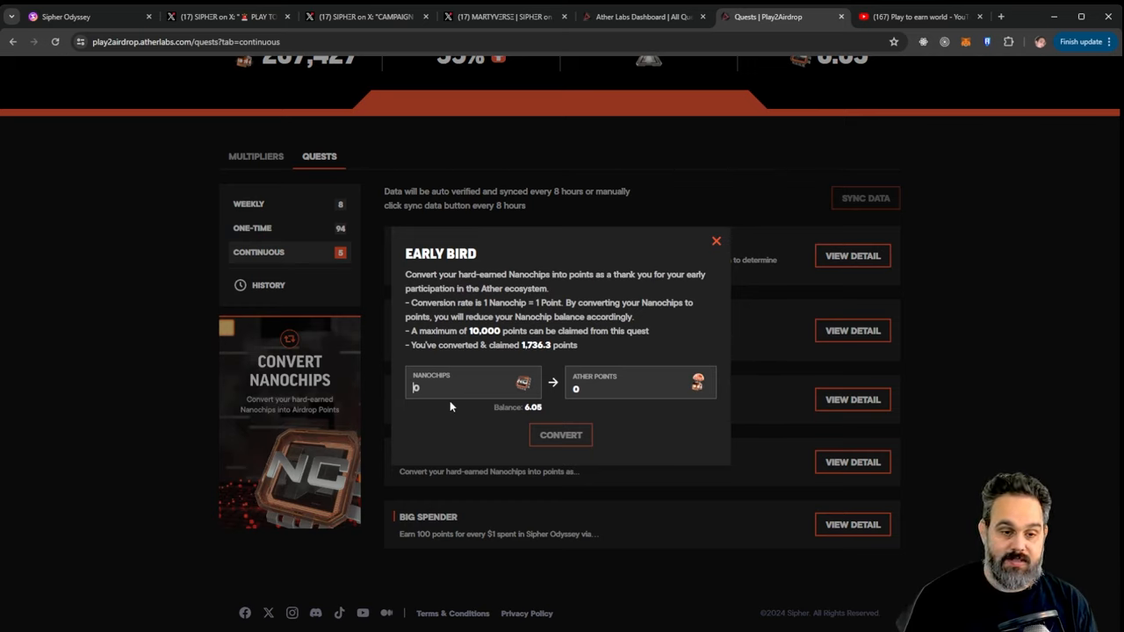
pyautogui.write('6.0')
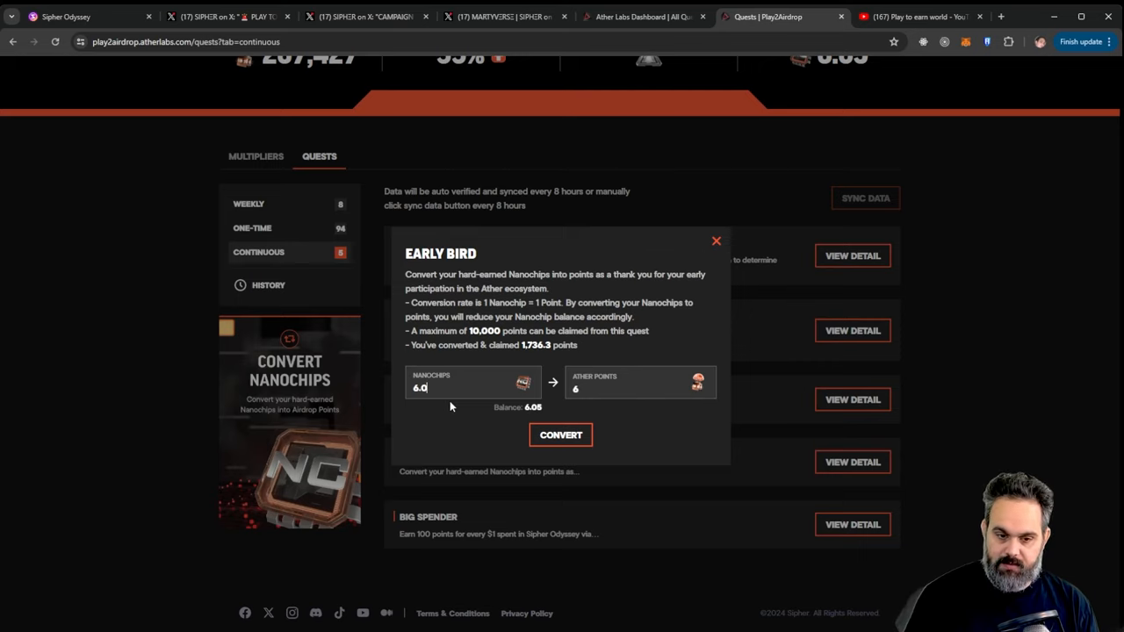
pyautogui.write('5')
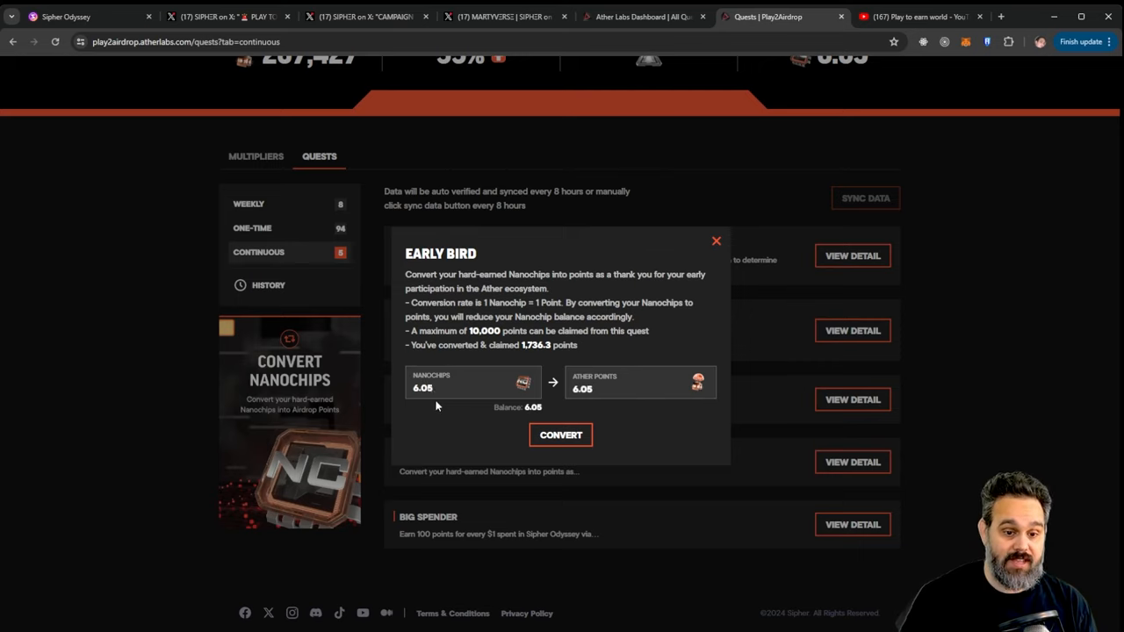
pyautogui.click(430, 389)
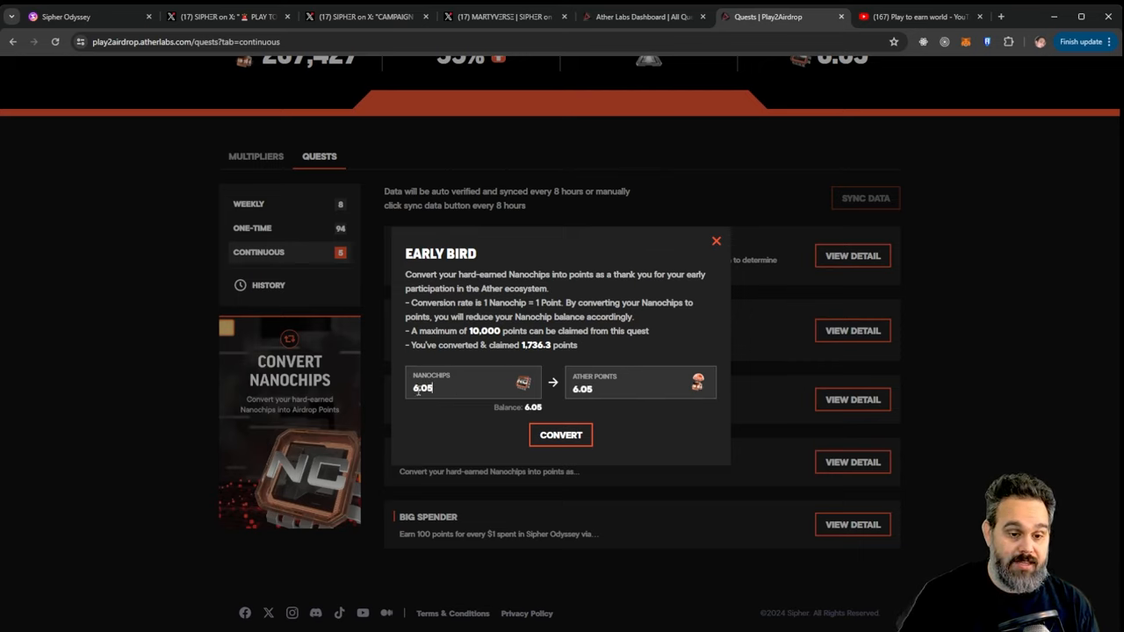
pyautogui.click(561, 436)
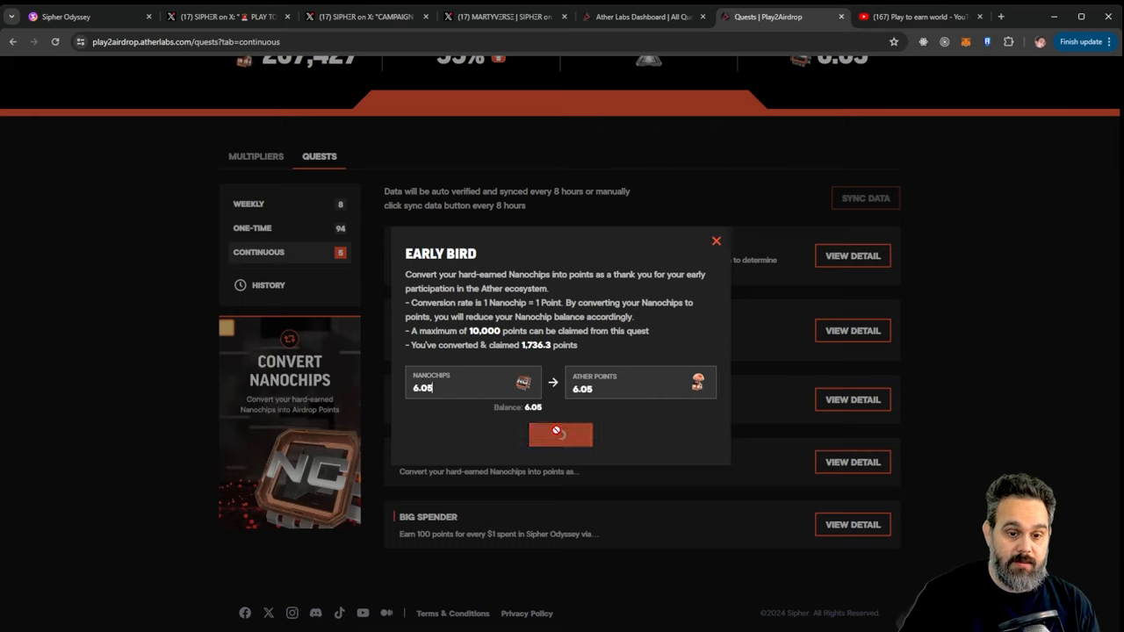
pyautogui.click(560, 435)
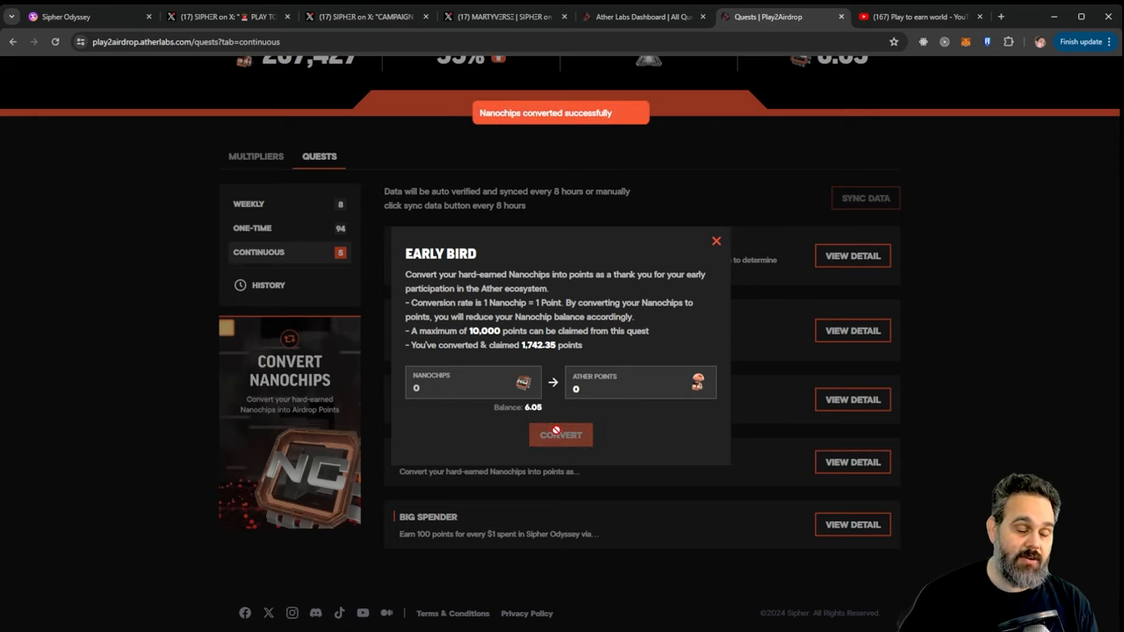
pyautogui.click(563, 436)
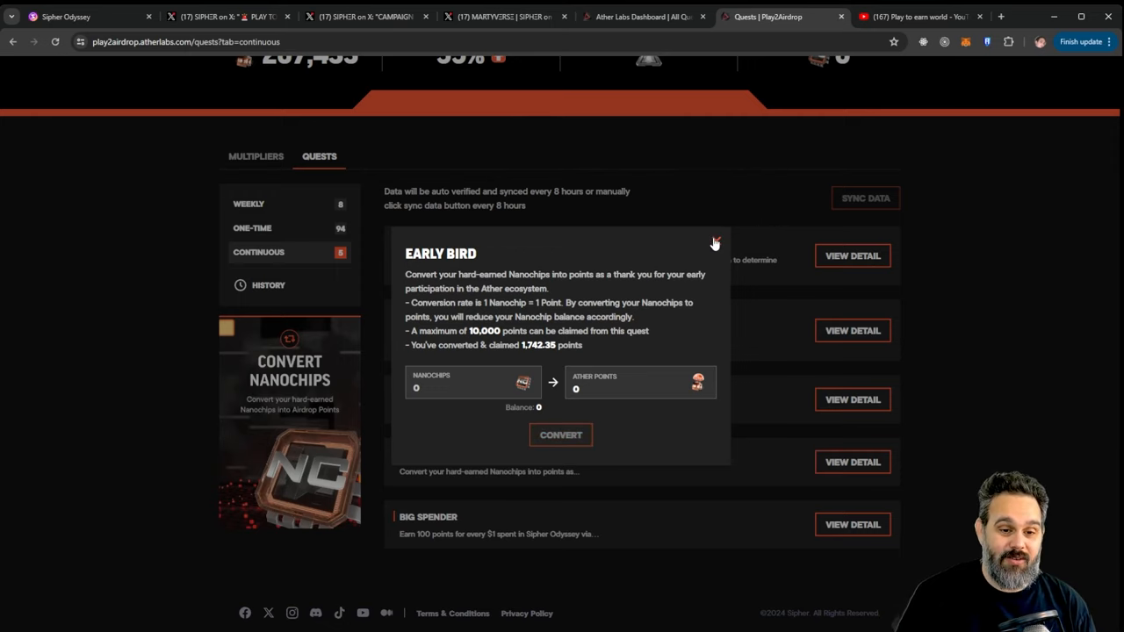
# Close the Early Bird details and return to the Season 1 final phase post on X.
pyautogui.click(714, 243)
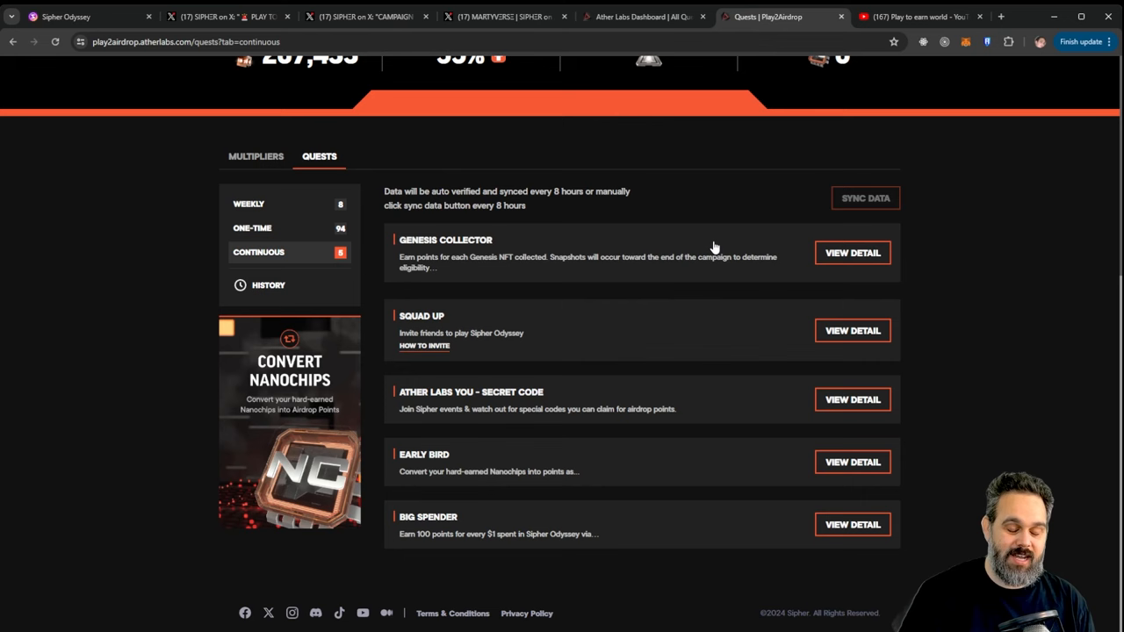
pyautogui.click(227, 18)
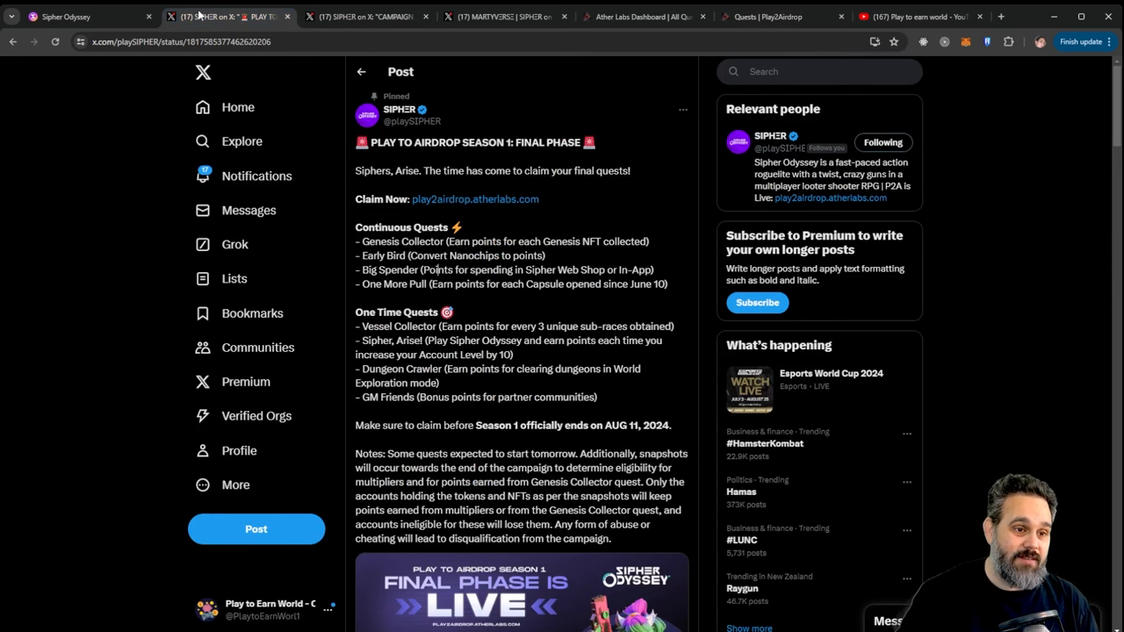